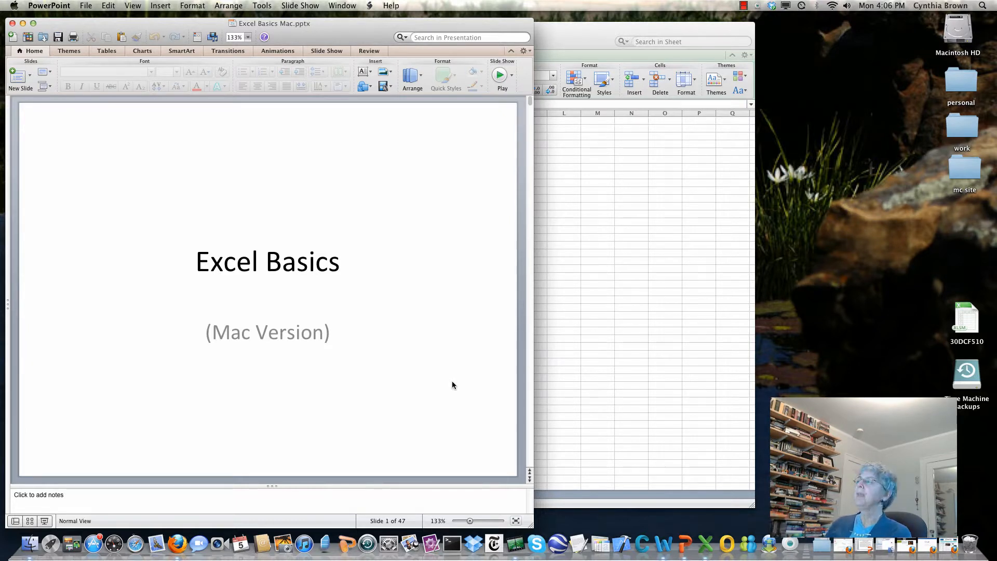
pyautogui.moveTo(409, 357)
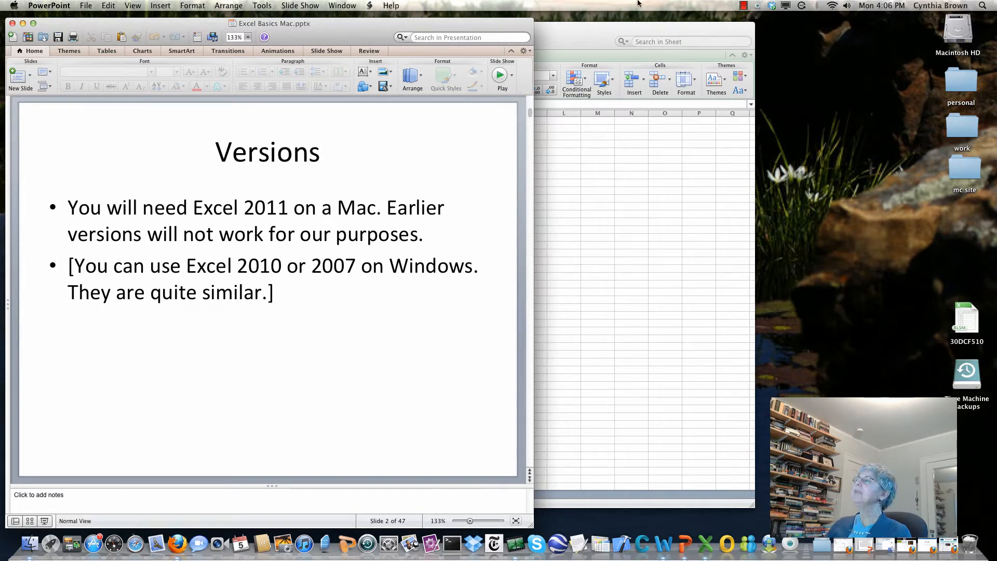
# Close the old numbers workbook without saving and relaunch Excel from the Dock.
pyautogui.click(460, 27)
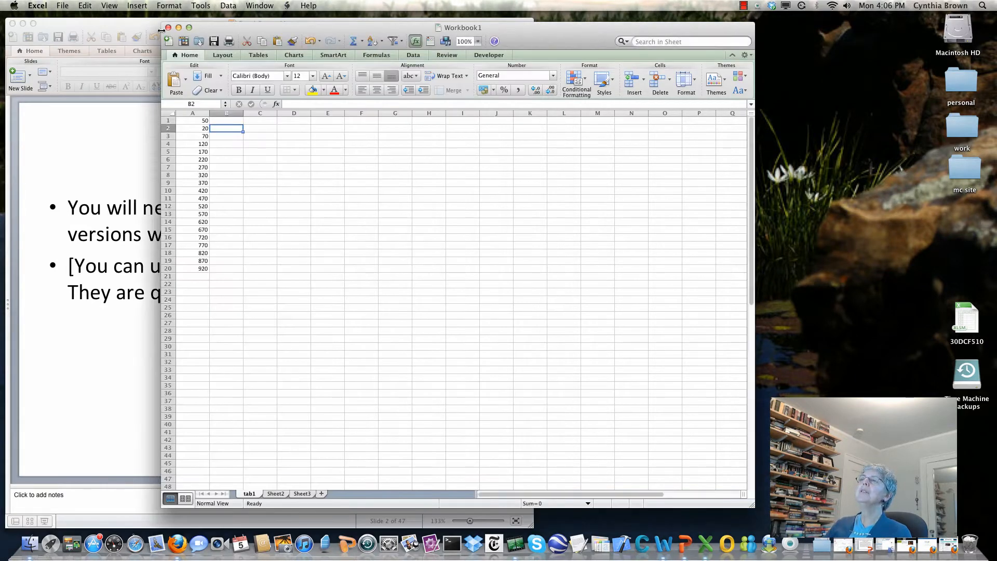
pyautogui.click(169, 27)
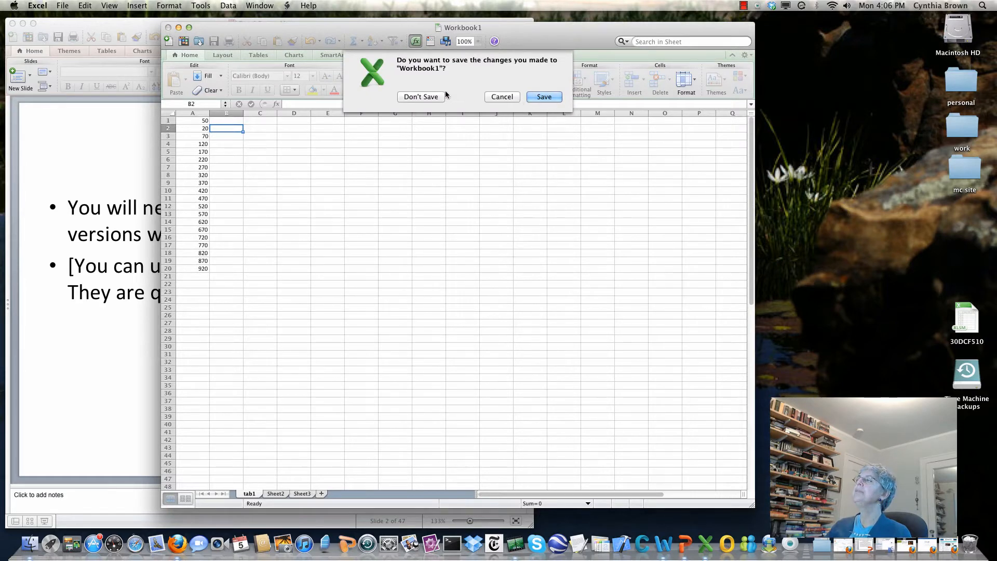
pyautogui.click(420, 96)
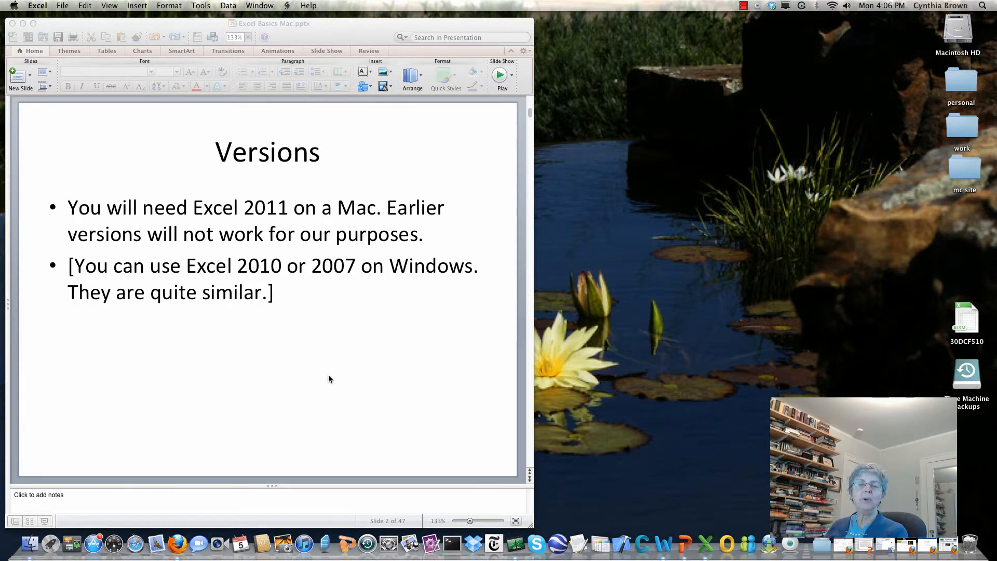
pyautogui.moveTo(389, 407)
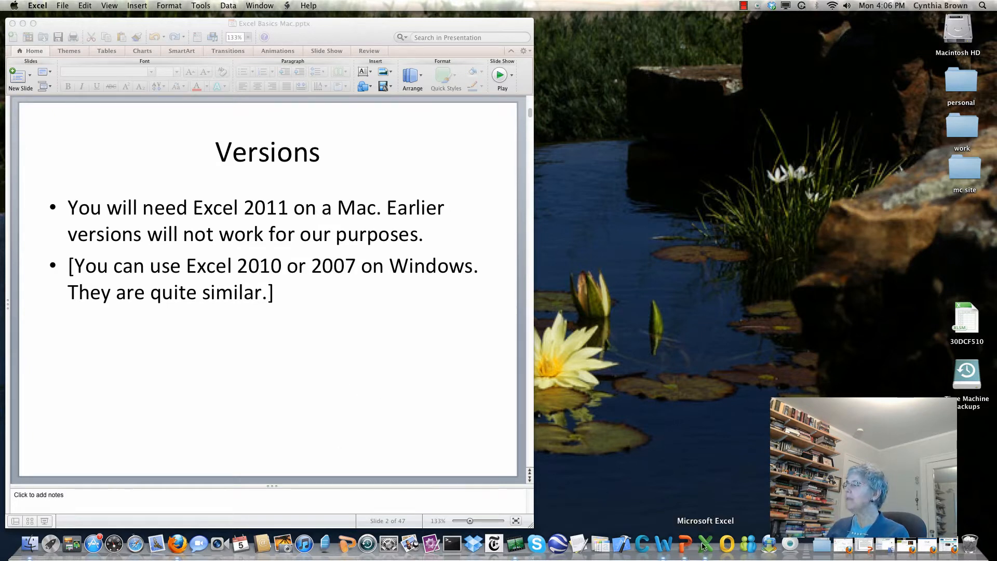
pyautogui.click(38, 5)
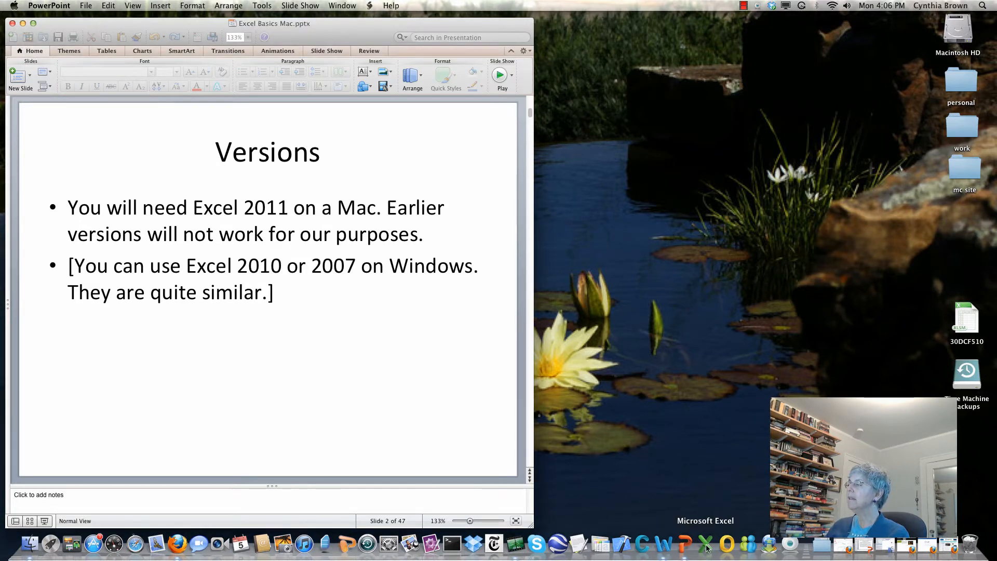
pyautogui.moveTo(549, 354)
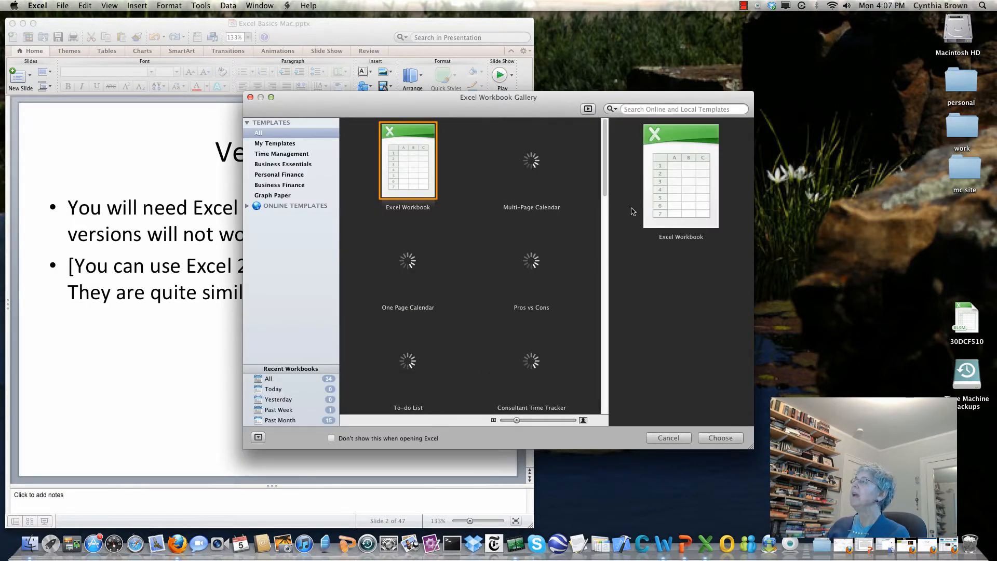
pyautogui.moveTo(690, 202)
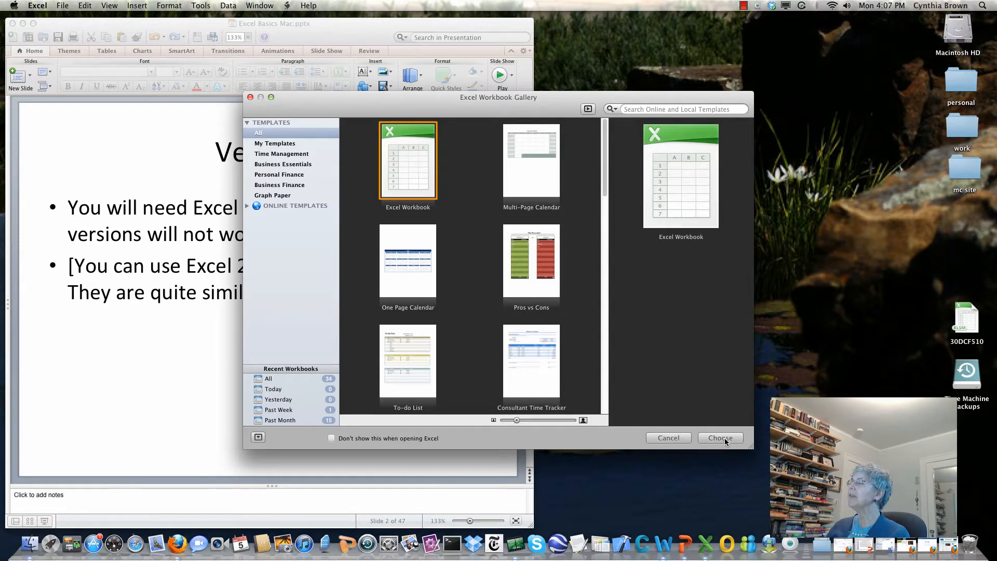
# Create a new blank Workbook1 from the Excel Workbook template.
pyautogui.click(720, 437)
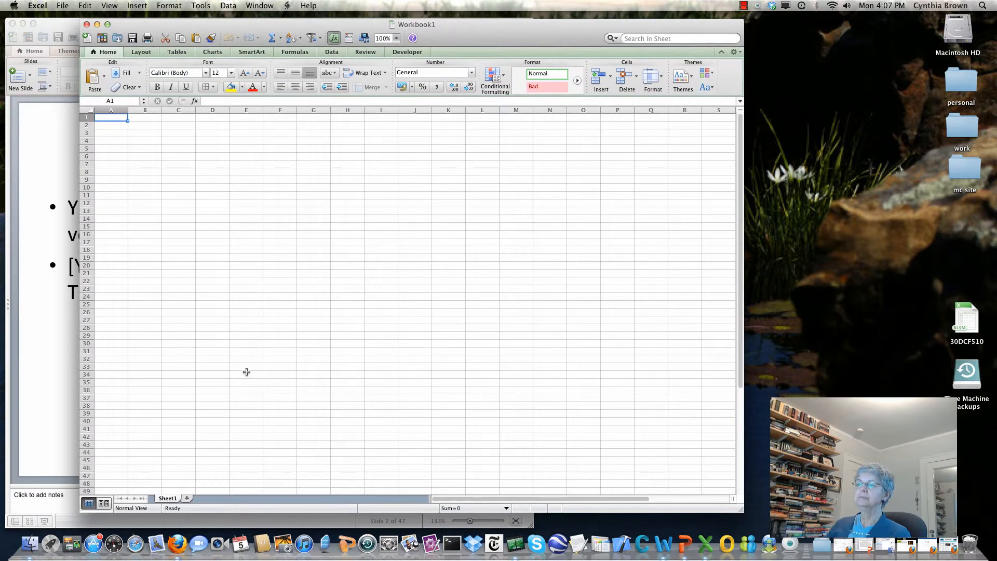
pyautogui.moveTo(216, 423)
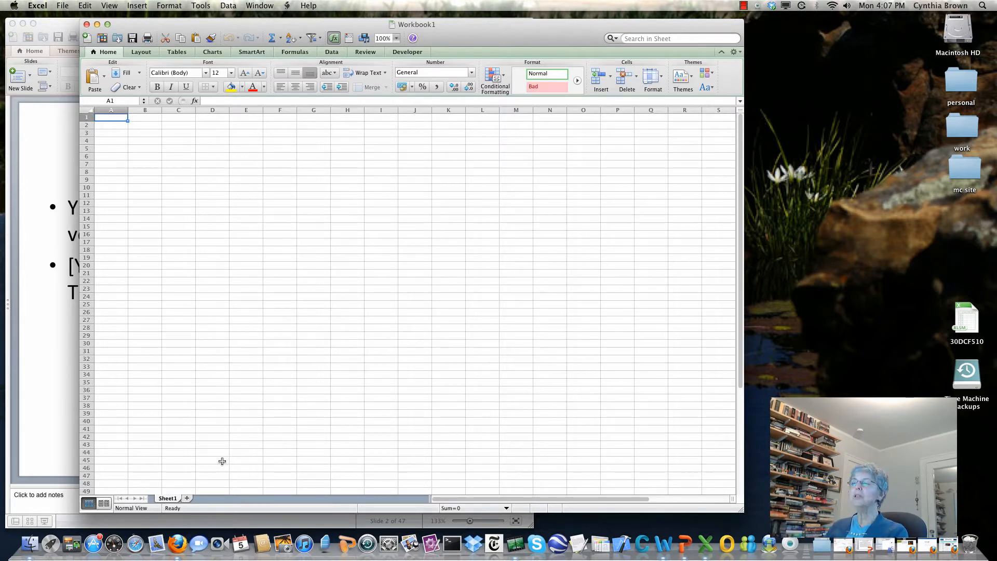
pyautogui.moveTo(307, 427)
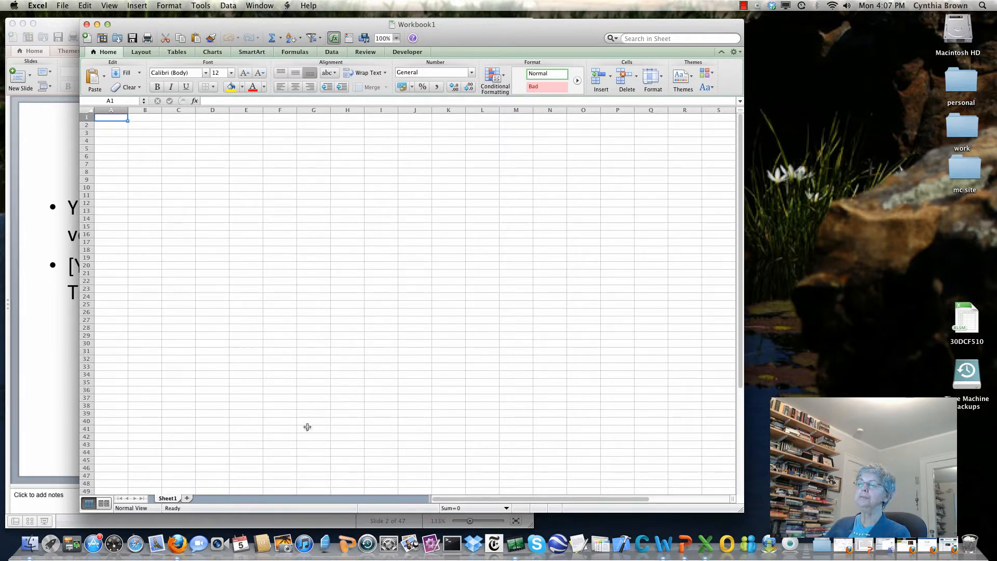
# Add Sheet2 and Sheet3 beside Sheet1 and begin renaming the first sheet.
pyautogui.click(186, 497)
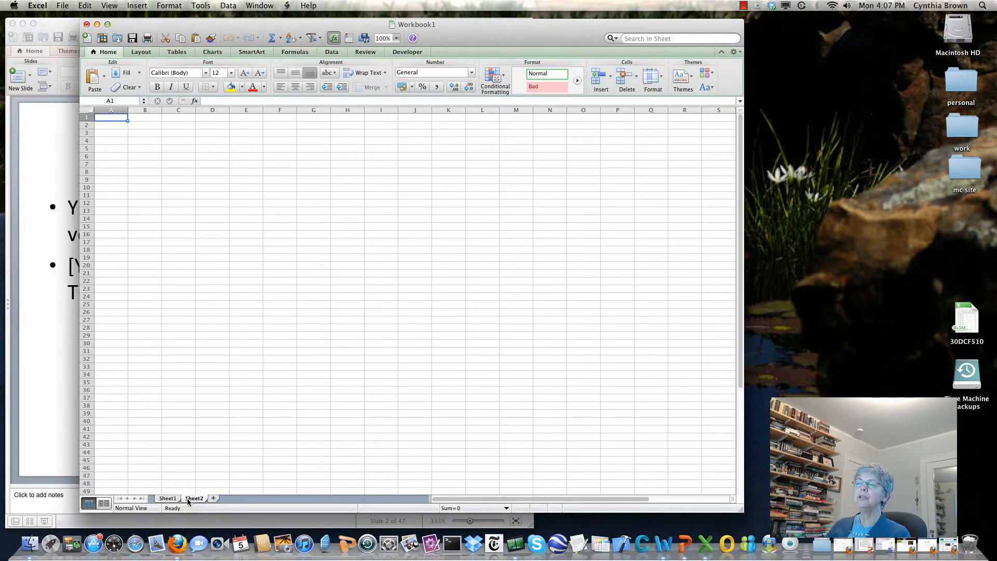
pyautogui.click(213, 497)
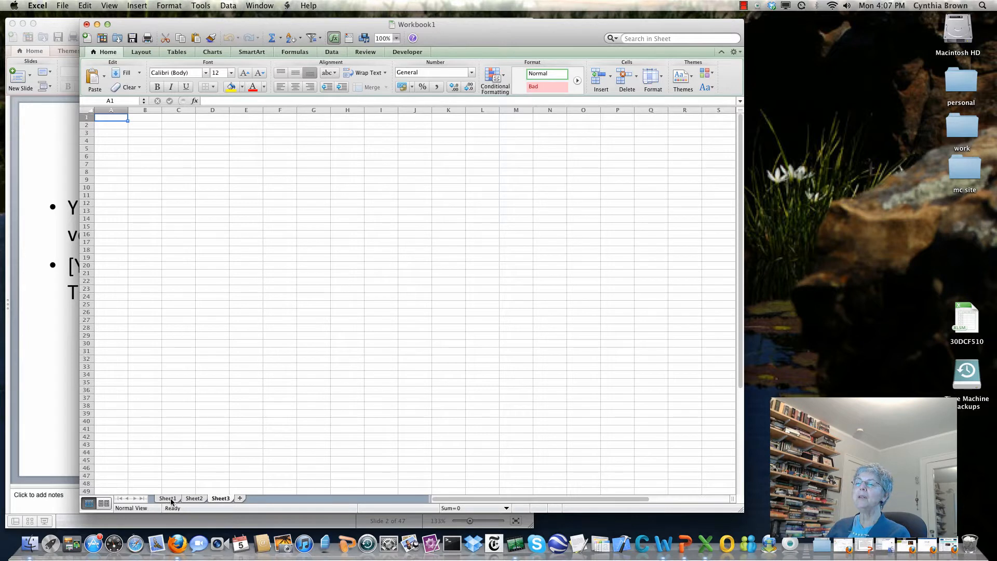
pyautogui.click(194, 498)
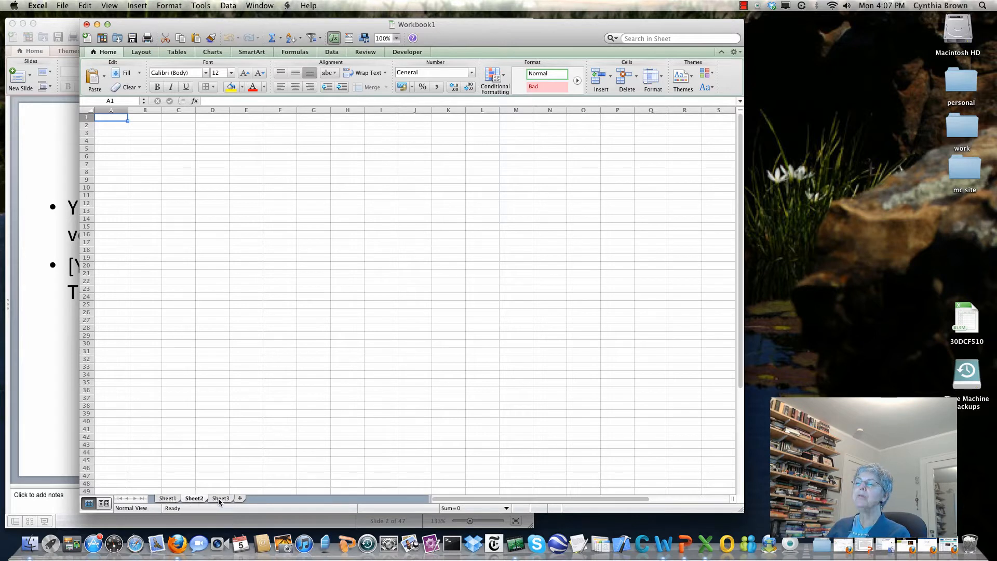
pyautogui.click(167, 498)
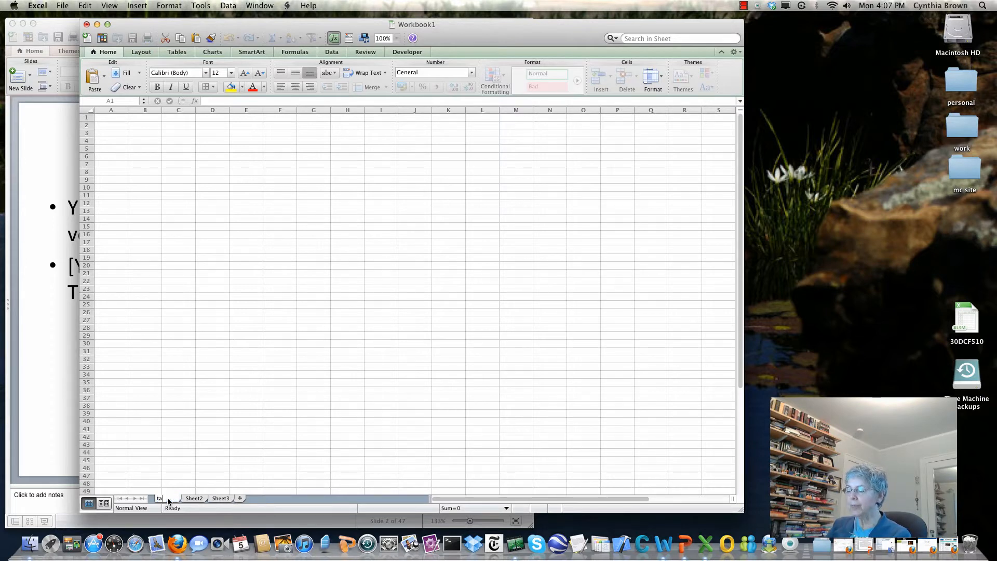
# Name the first sheet 'tab1'.
pyautogui.write('tab1')
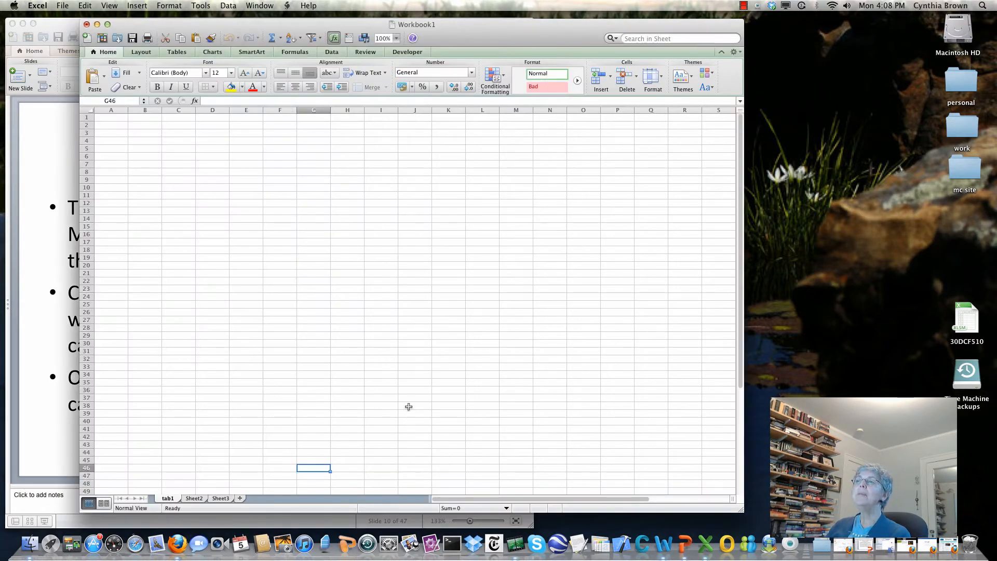
pyautogui.moveTo(410, 411)
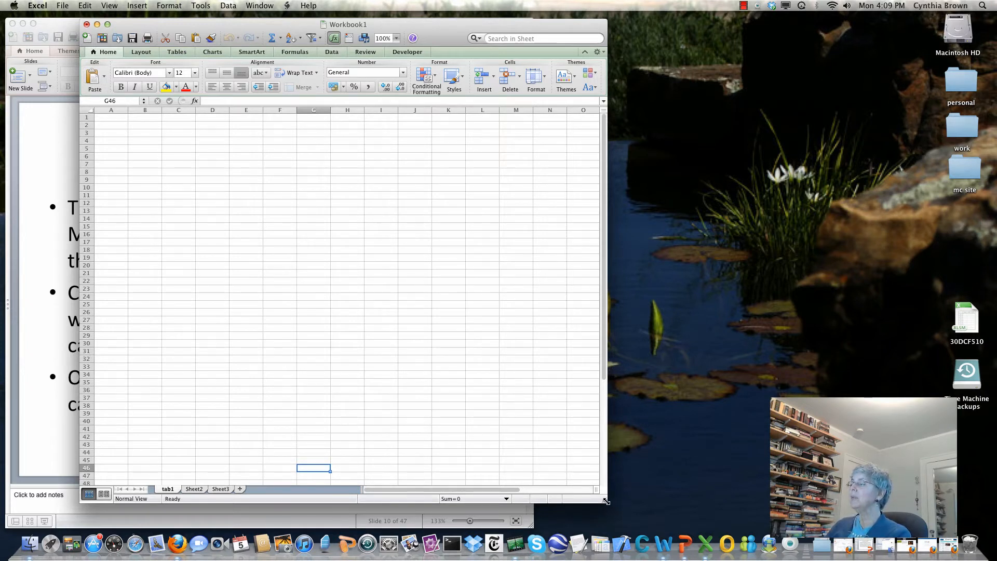
# Enlarge the Workbook1 window so columns A through R show.
pyautogui.moveTo(605, 500); pyautogui.dragTo(704, 495)
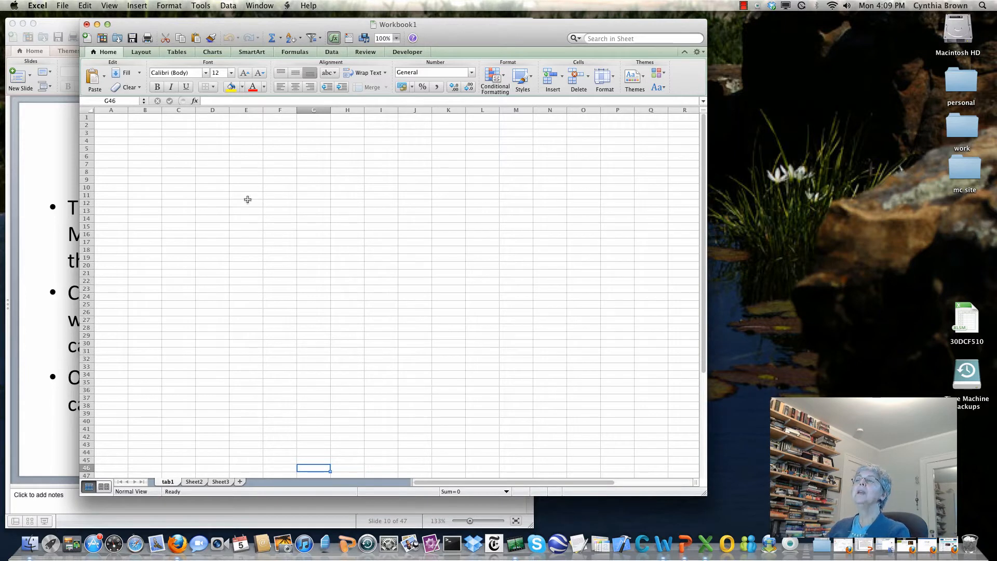
pyautogui.moveTo(505, 201)
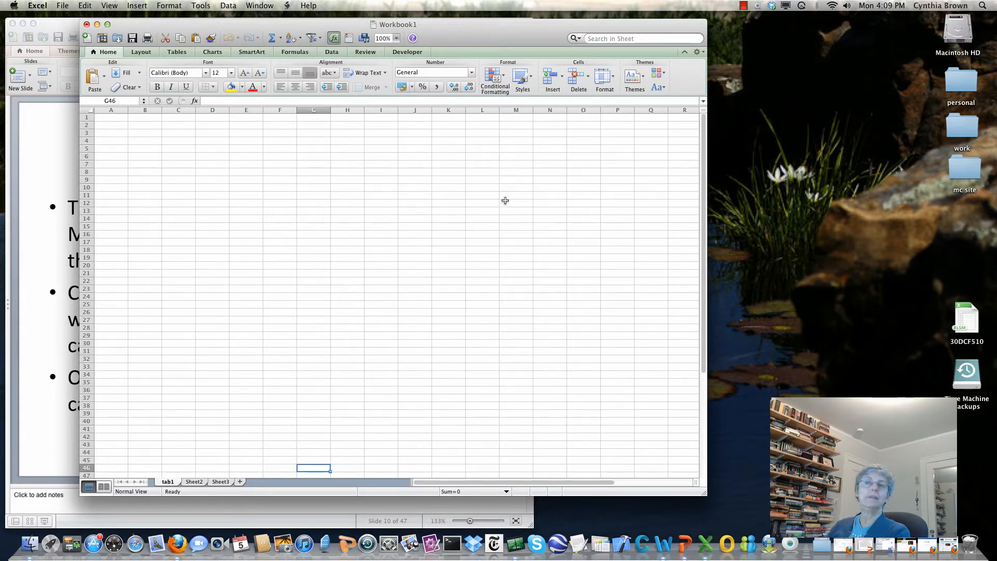
pyautogui.moveTo(227, 146)
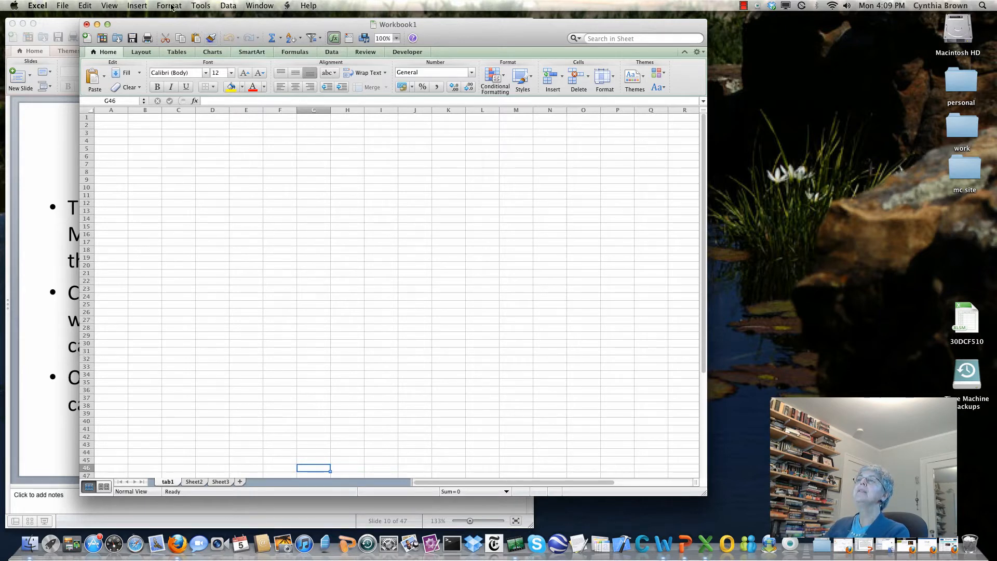
pyautogui.click(168, 5)
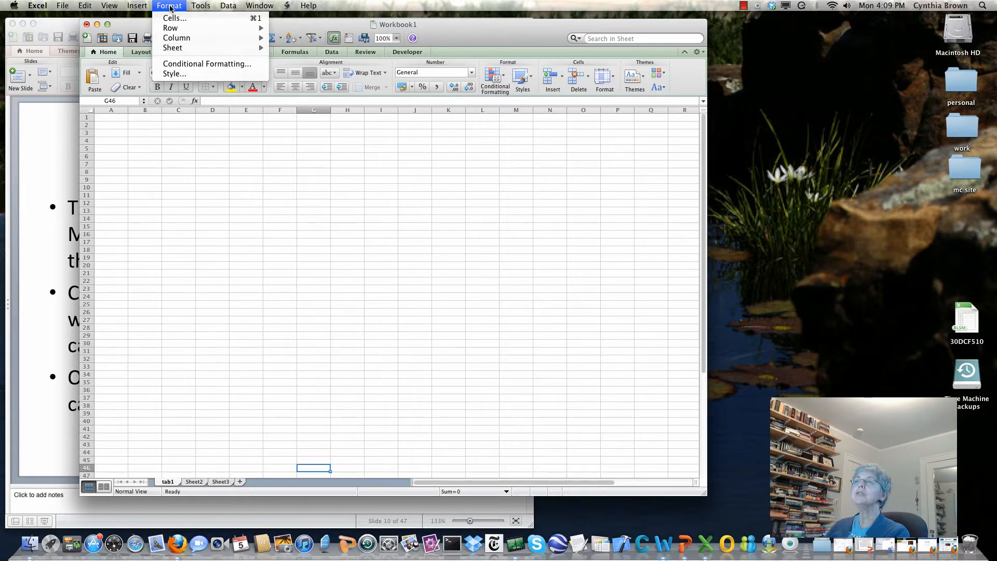
pyautogui.click(62, 6)
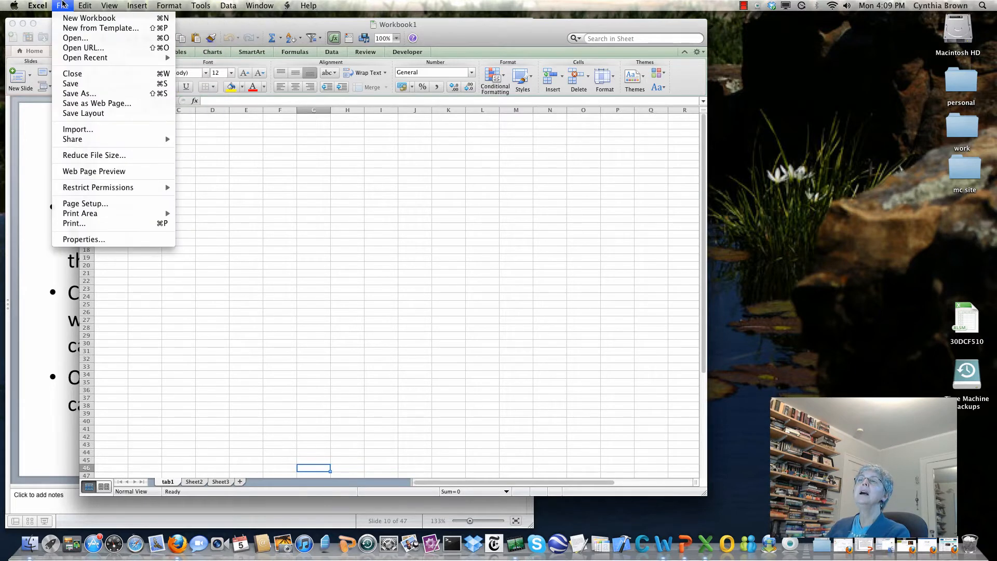
pyautogui.click(200, 5)
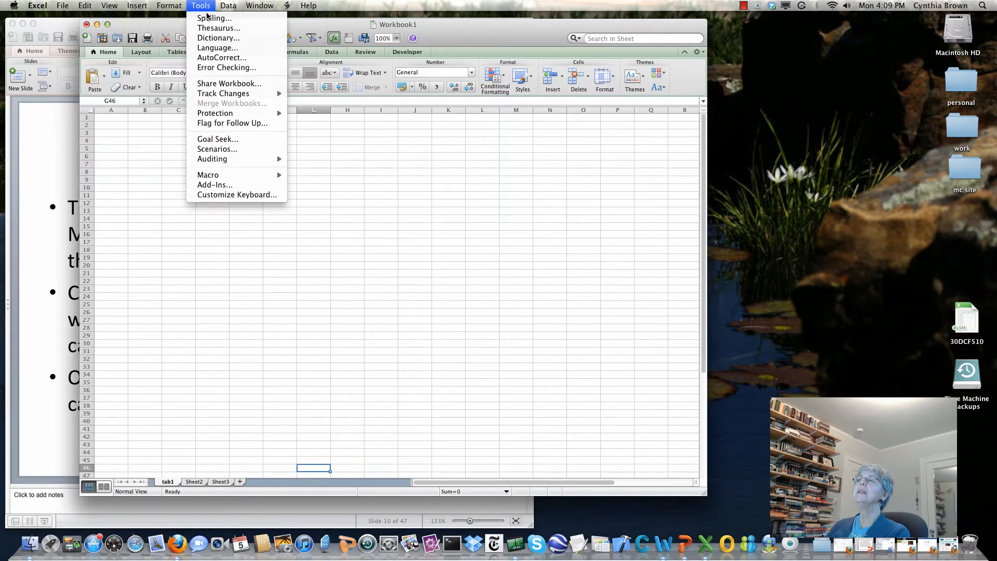
pyautogui.click(258, 5)
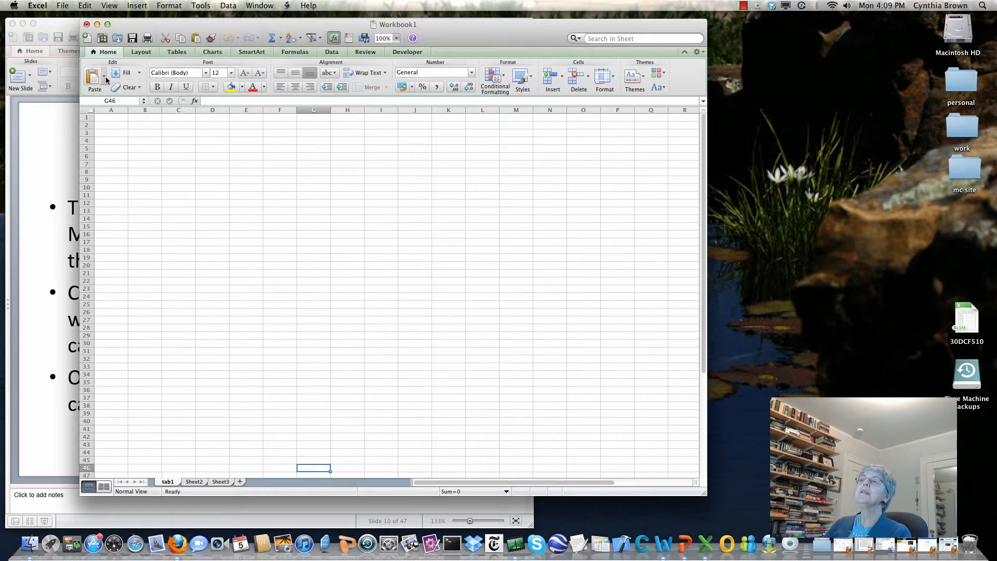
pyautogui.moveTo(95, 76)
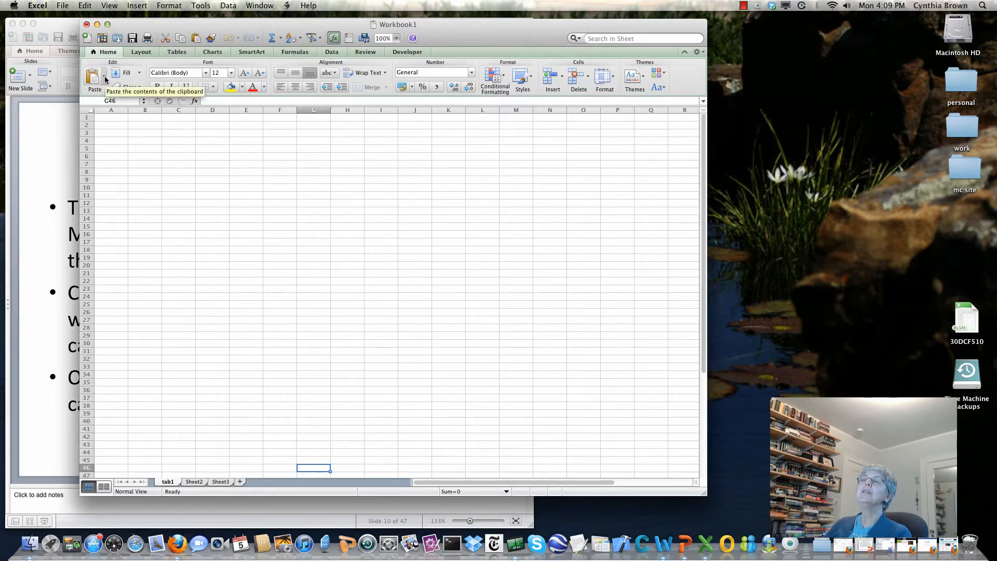
pyautogui.click(105, 79)
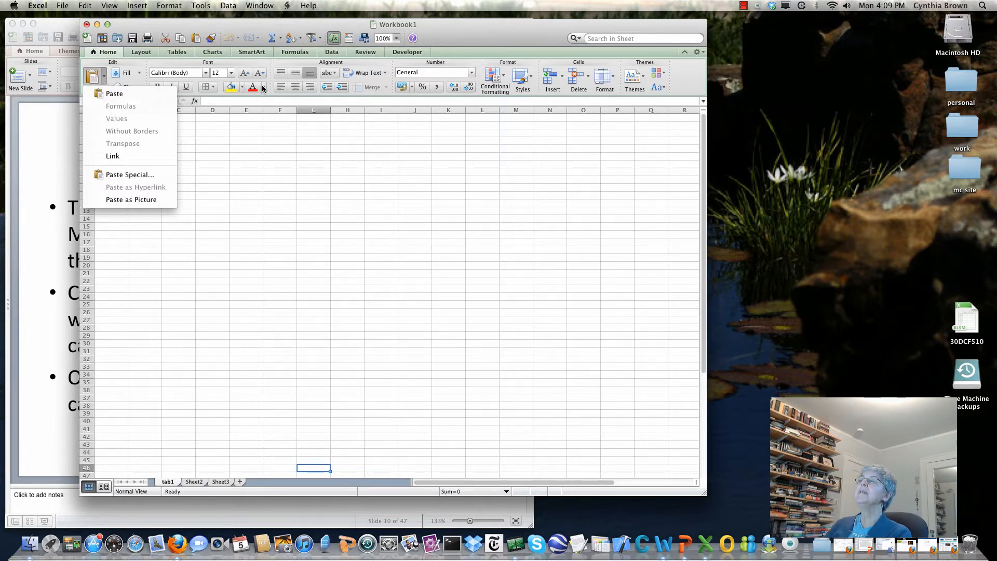
pyautogui.click(263, 87)
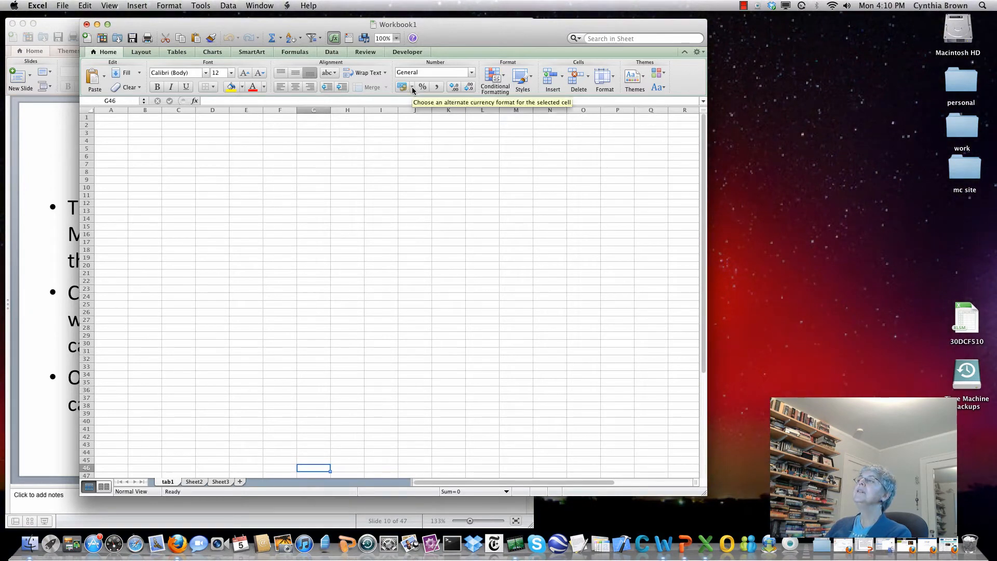
pyautogui.click(411, 86)
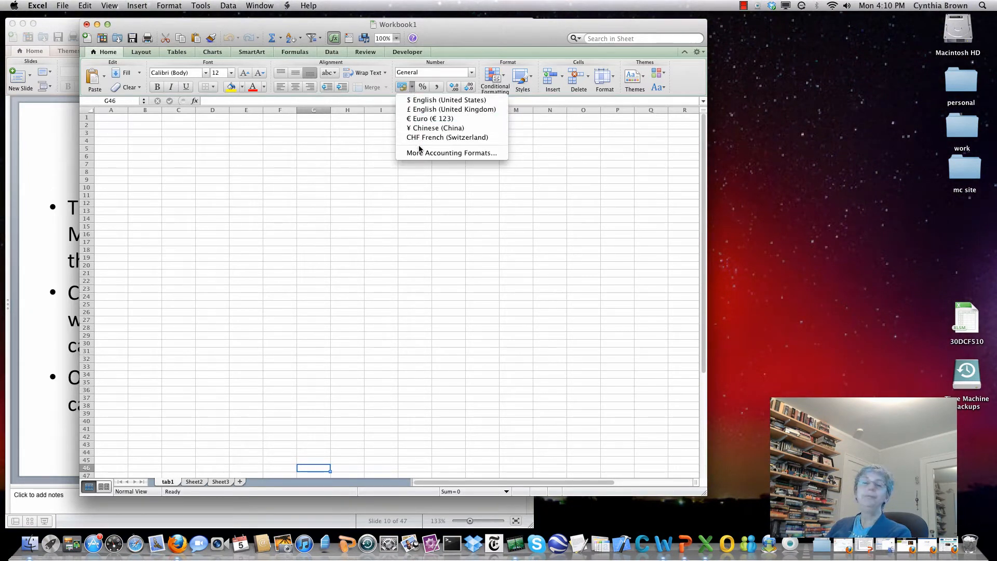
pyautogui.moveTo(679, 97)
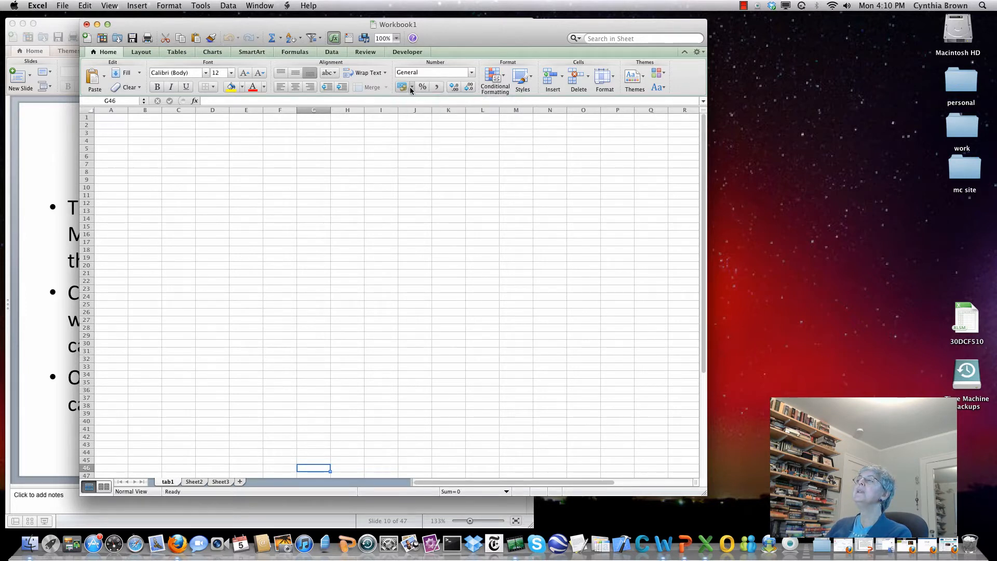
pyautogui.moveTo(403, 87)
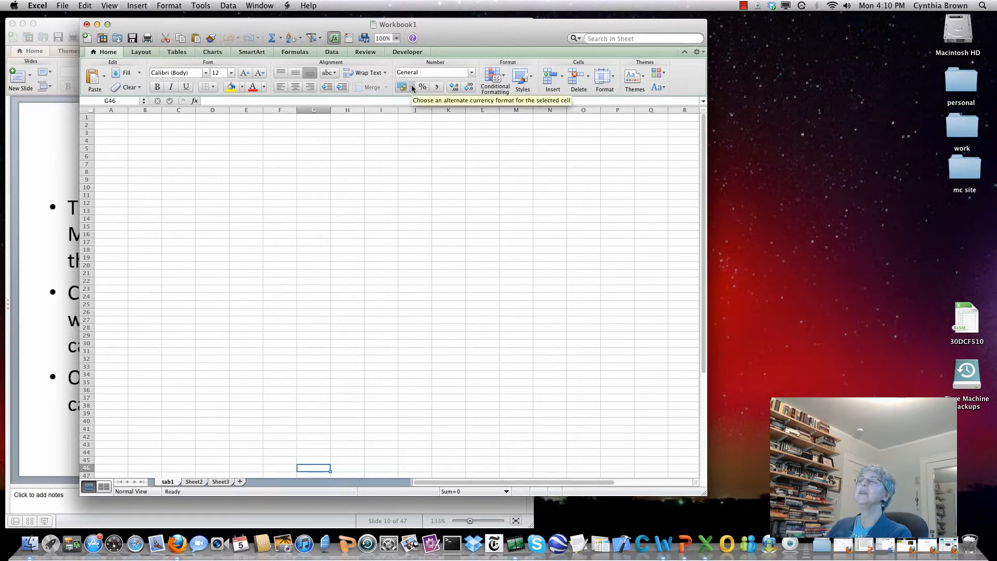
pyautogui.moveTo(220, 170)
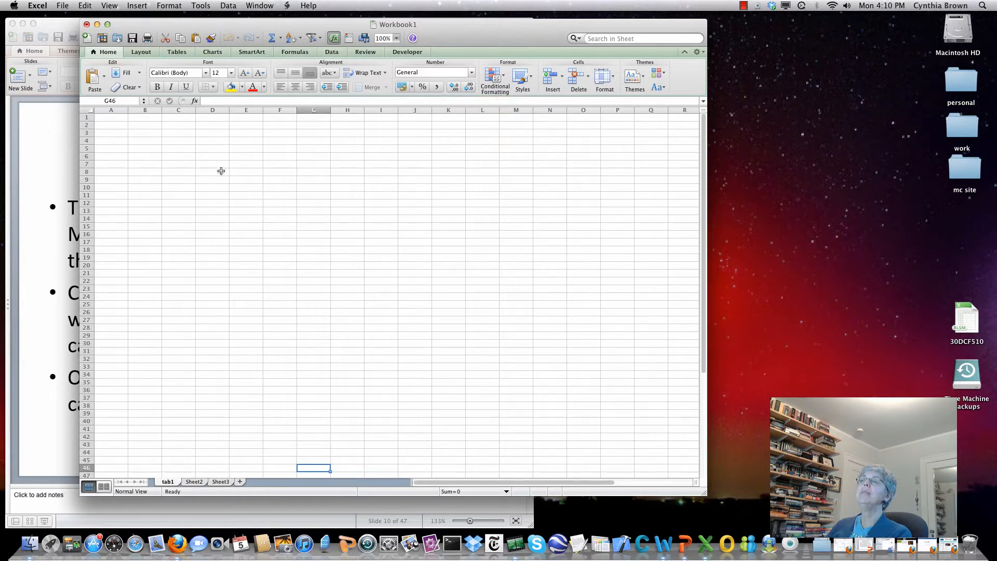
pyautogui.moveTo(380, 264)
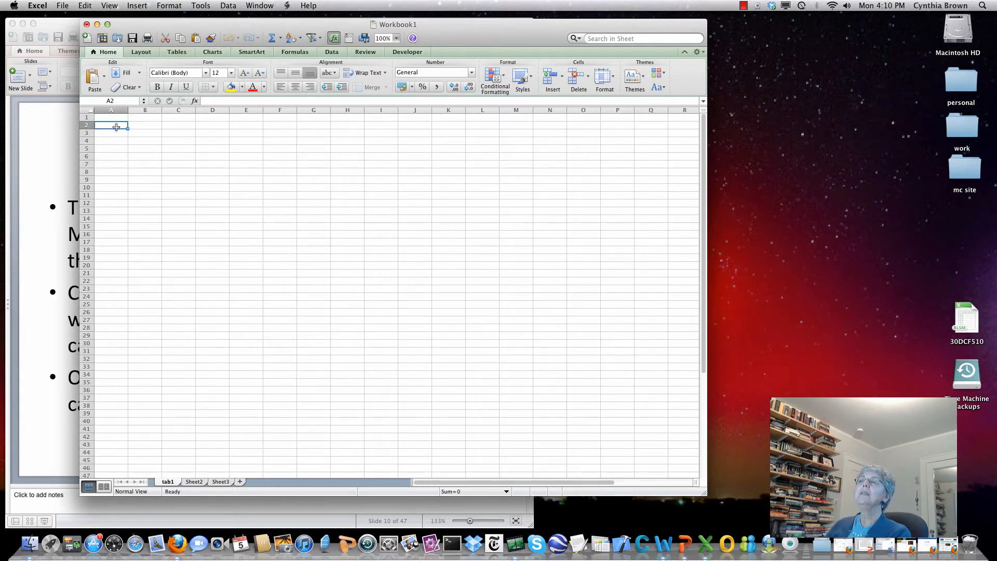
pyautogui.click(111, 117)
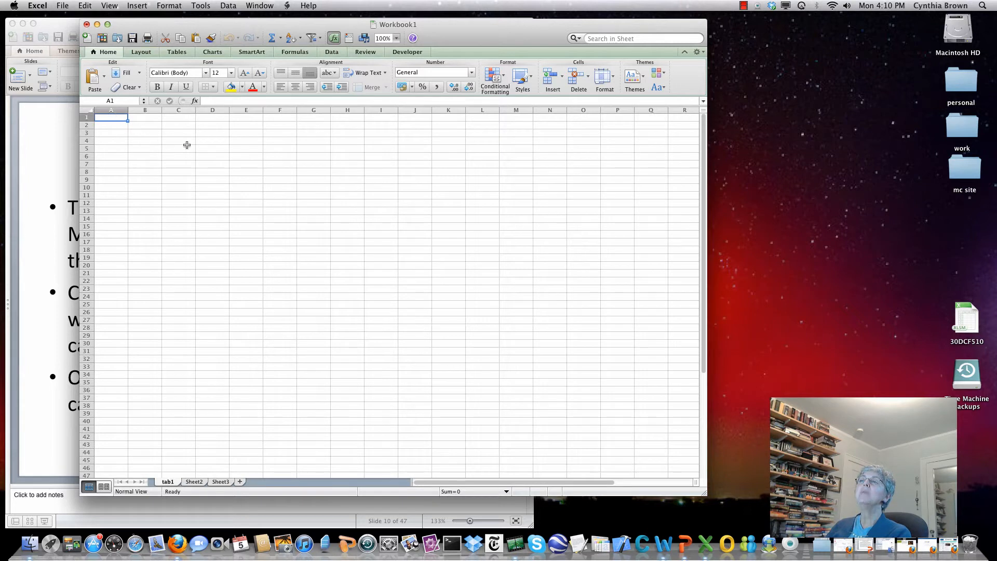
pyautogui.click(212, 149)
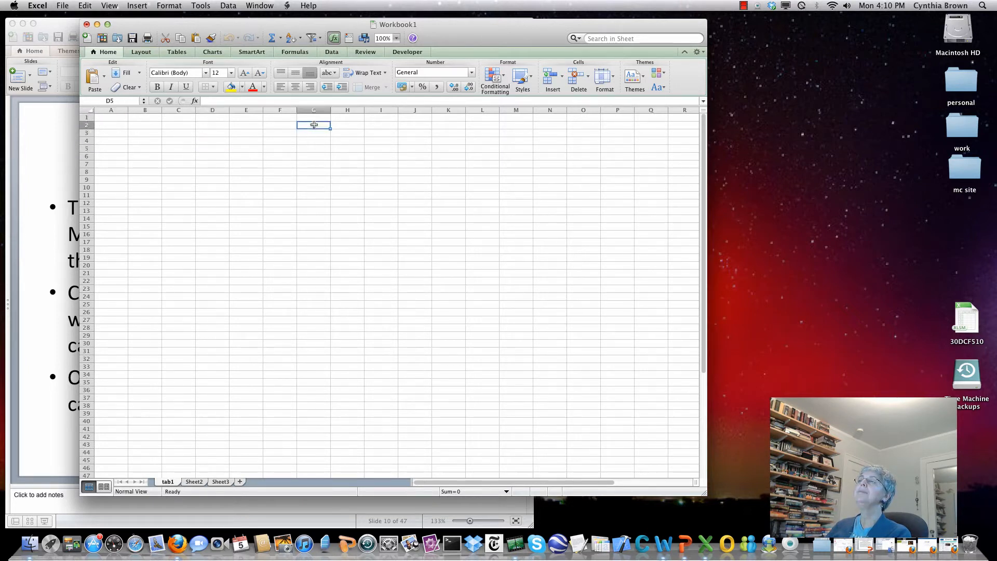
pyautogui.click(313, 318)
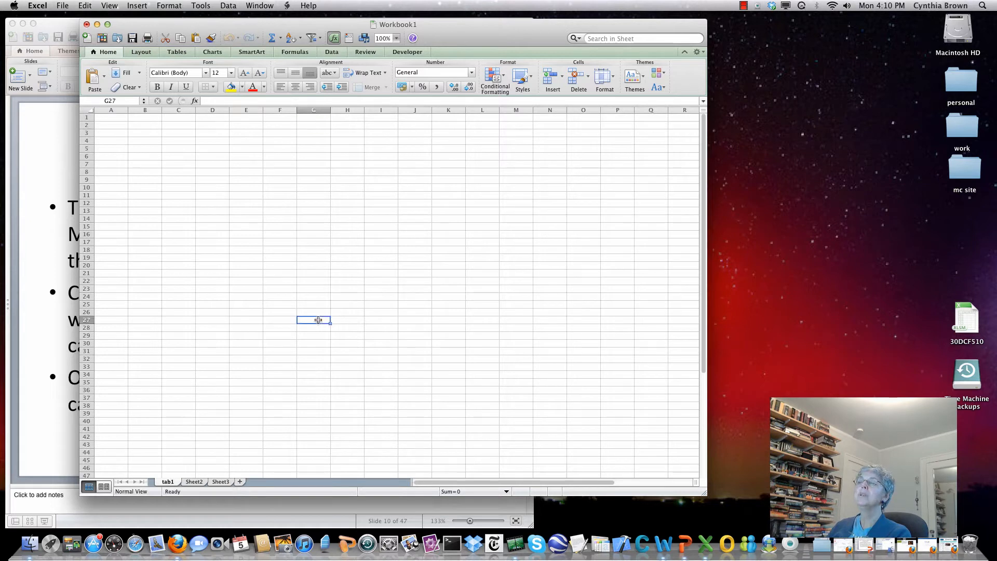
pyautogui.moveTo(311, 299)
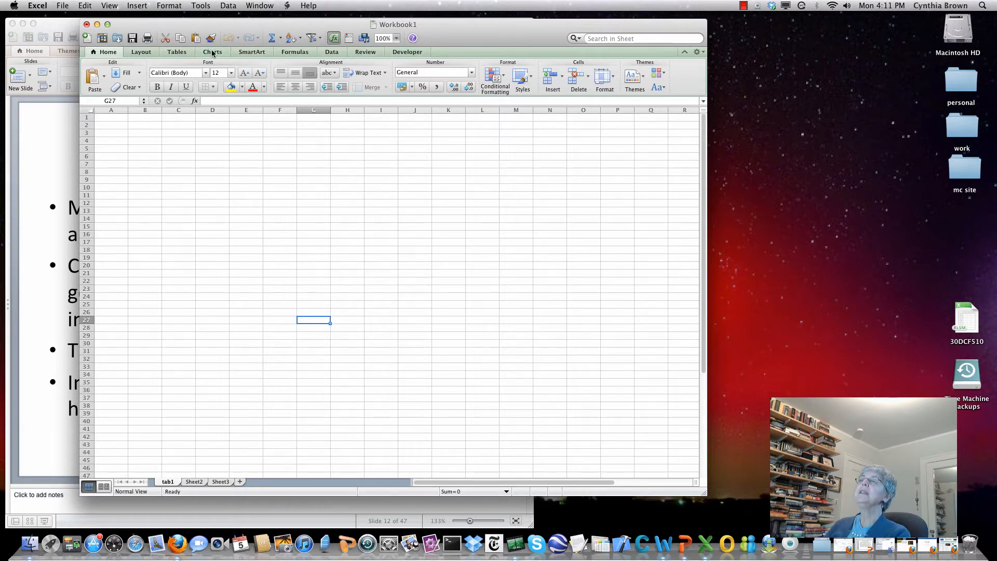
pyautogui.click(212, 52)
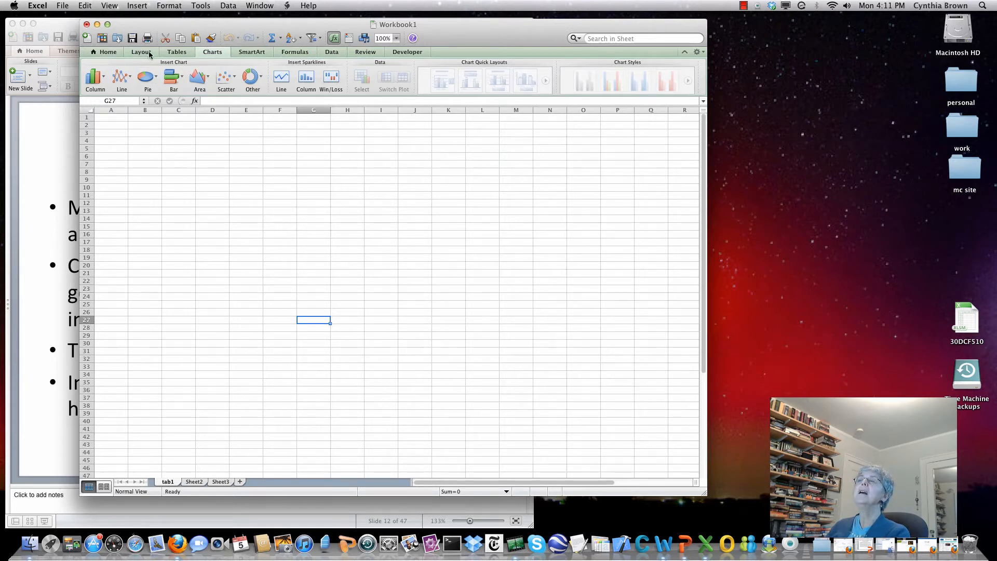
pyautogui.click(177, 52)
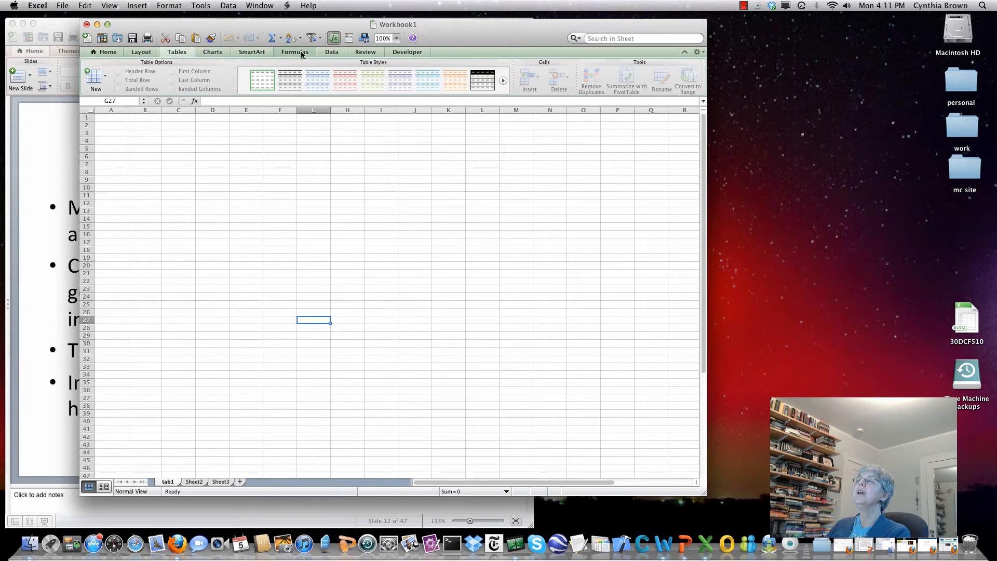
pyautogui.click(294, 52)
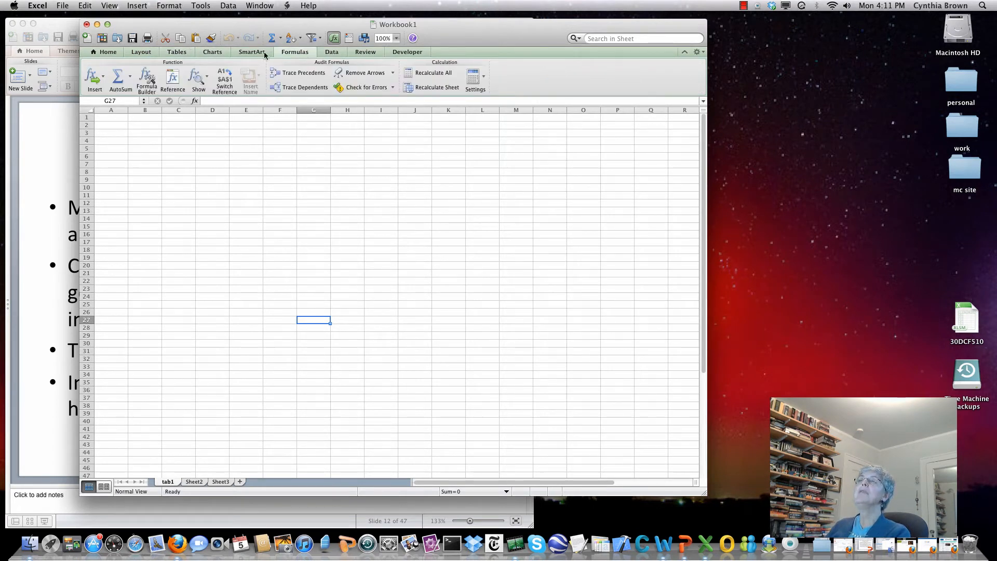
pyautogui.click(107, 52)
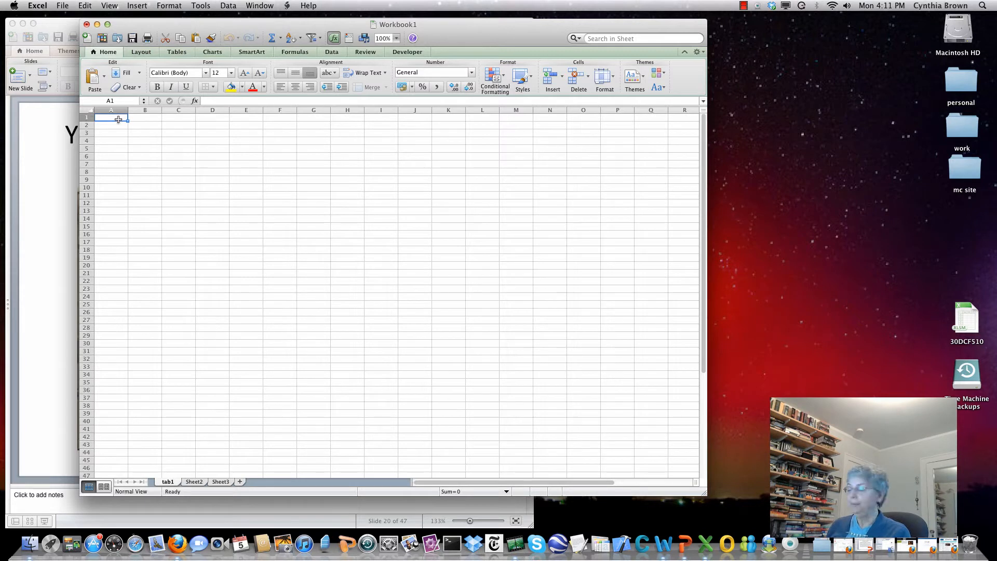
# Put 1000 in cell A1 and reselect it for formatting.
pyautogui.write('1')
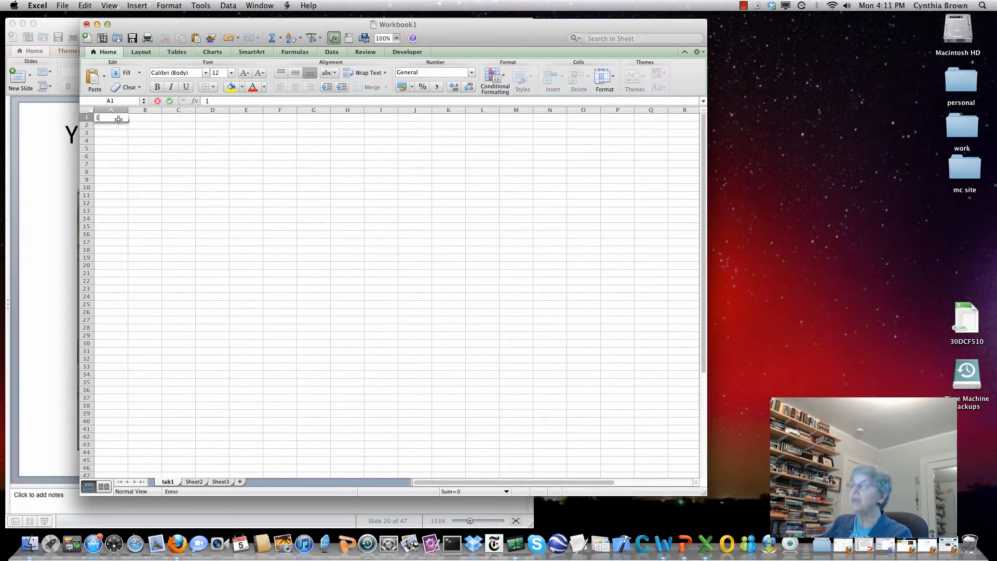
pyautogui.write('1000')
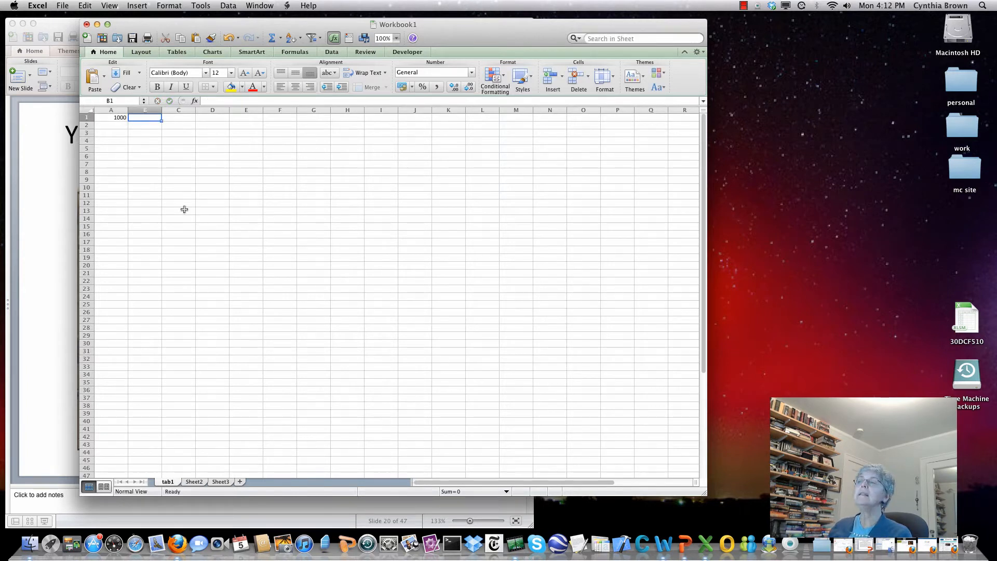
pyautogui.moveTo(57, 195)
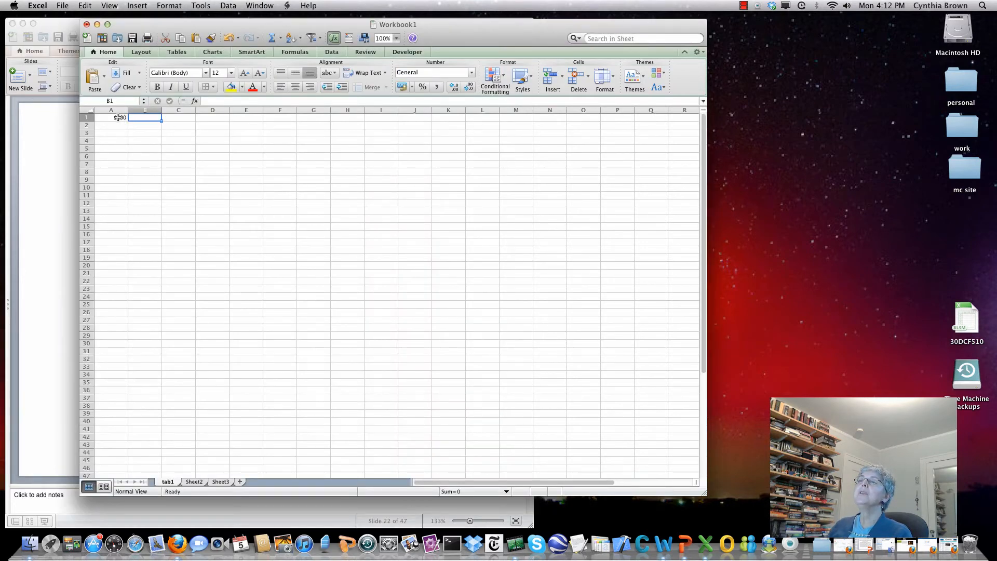
pyautogui.click(111, 118)
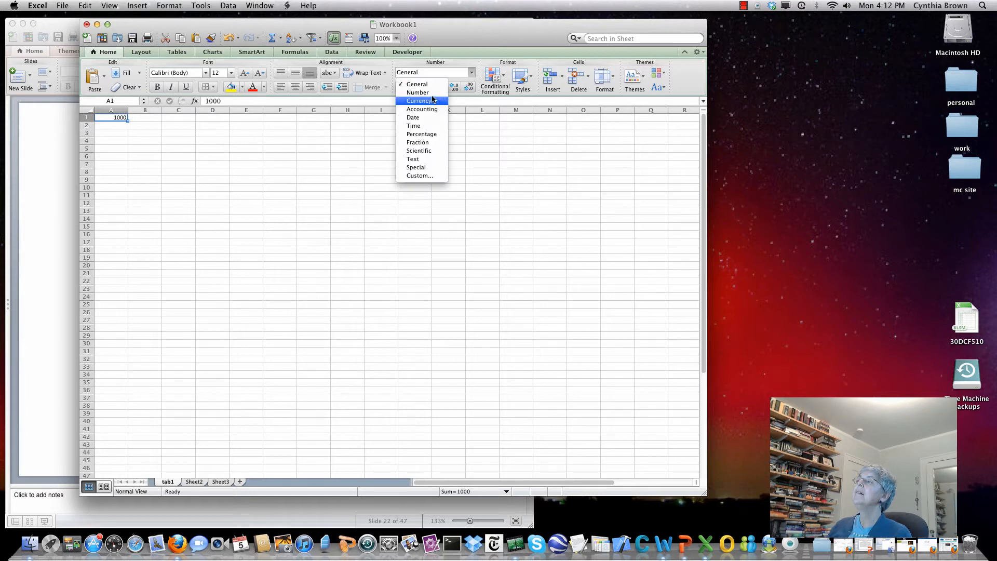
# Format A1's 1000 as Number, then with thousands separators showing 1,000.00.
pyautogui.click(417, 92)
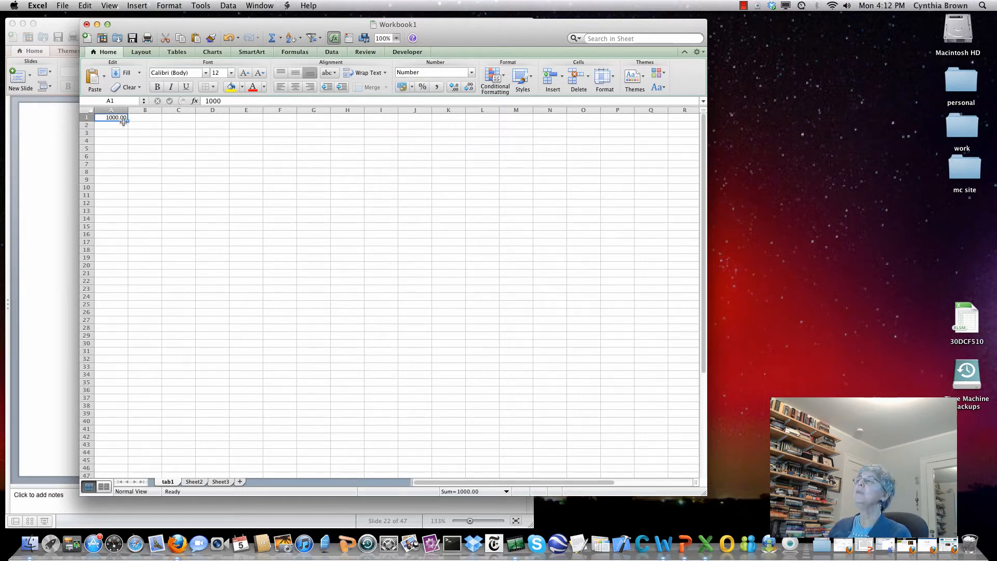
pyautogui.click(402, 86)
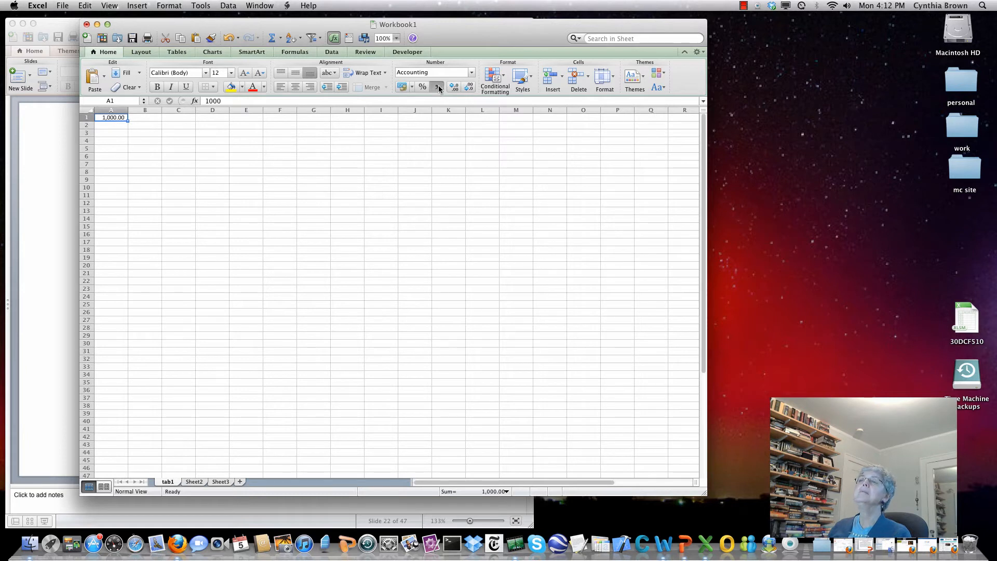
pyautogui.moveTo(423, 86)
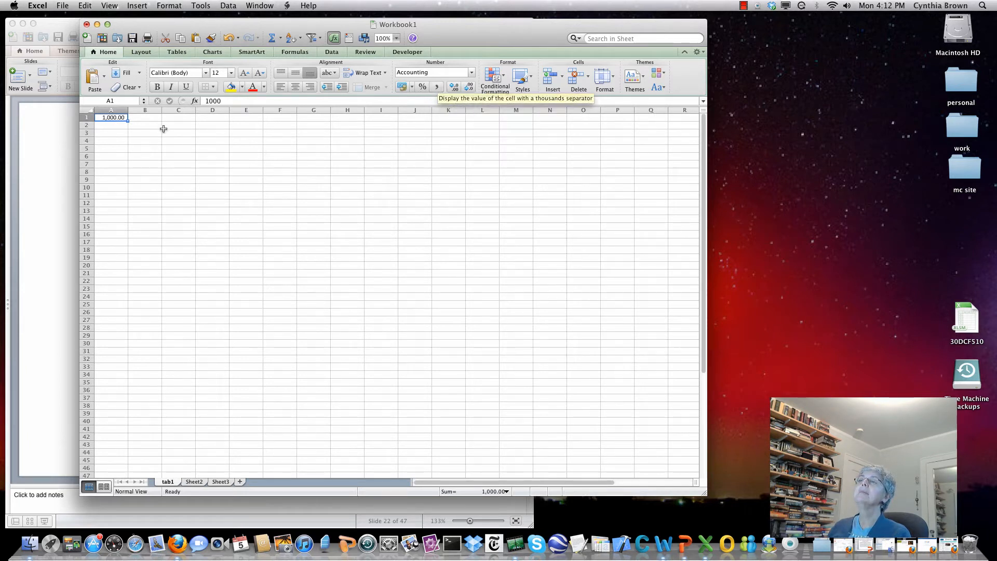
pyautogui.moveTo(470, 73)
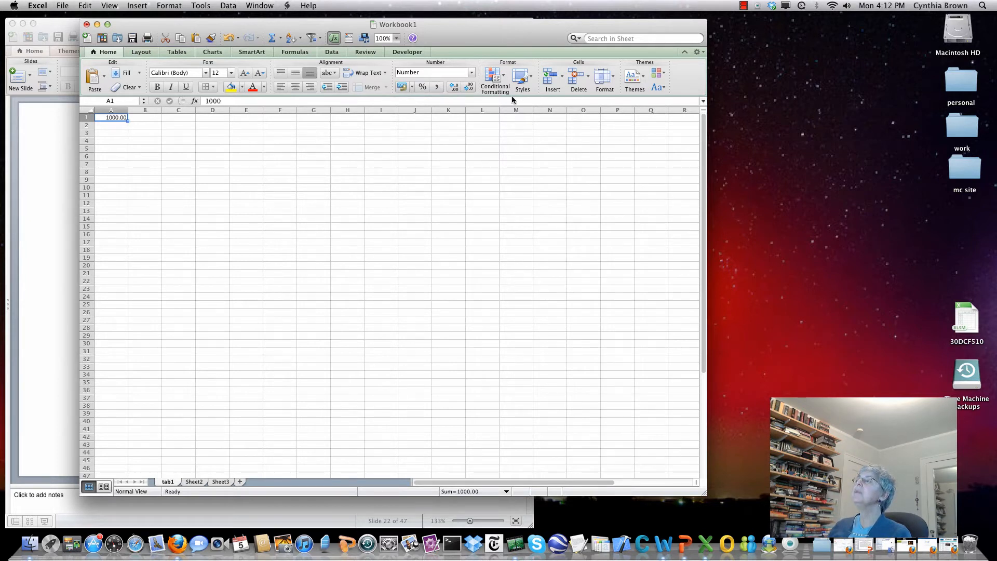
pyautogui.moveTo(453, 87)
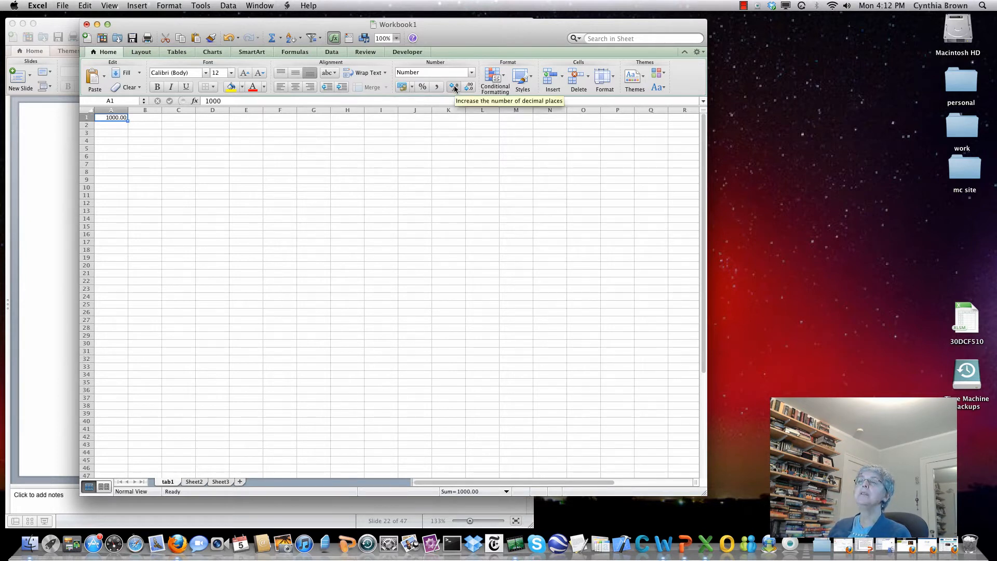
pyautogui.moveTo(455, 87)
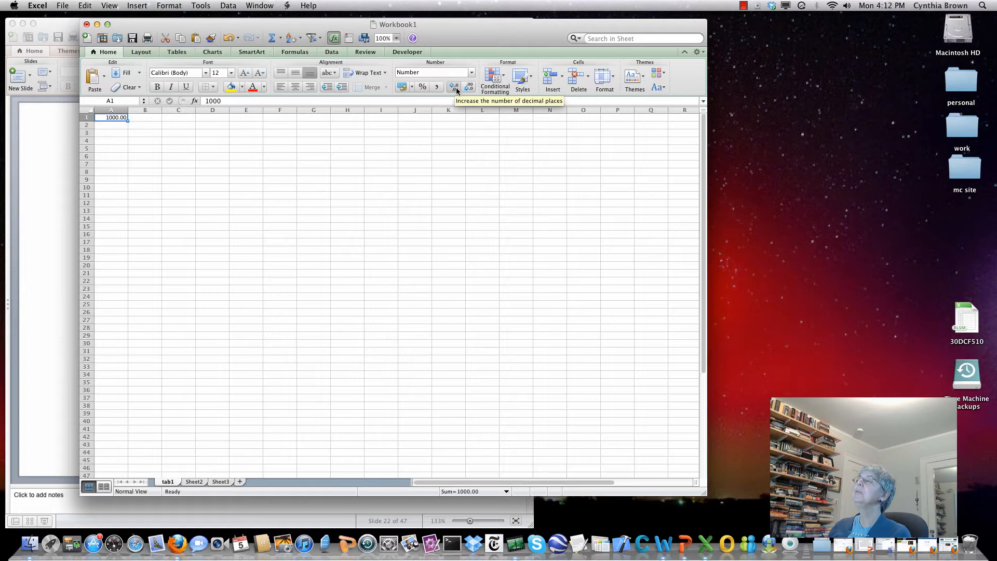
# Add one decimal place to A1 then remove decimals so it shows plain 1000.
pyautogui.click(454, 86)
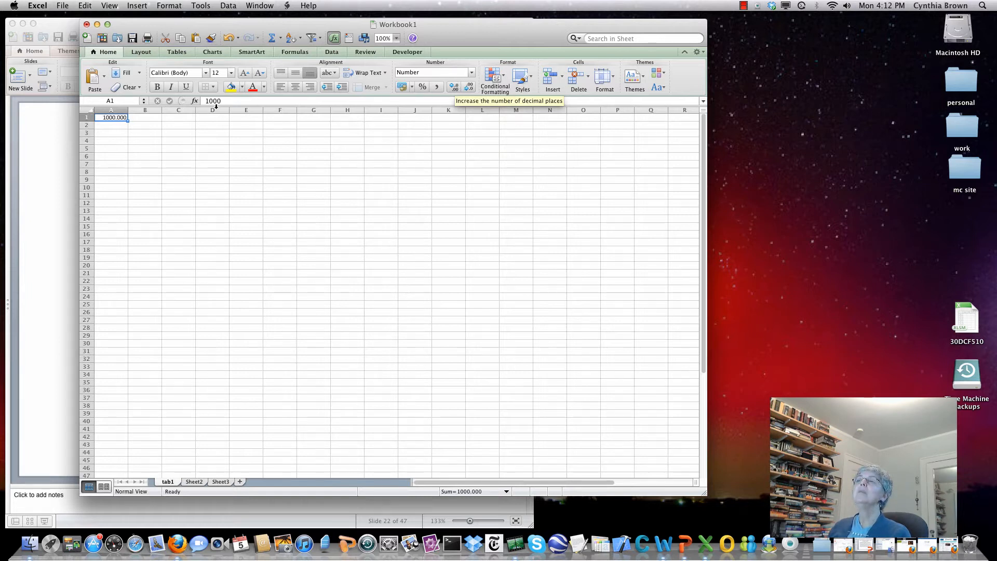
pyautogui.moveTo(496, 87)
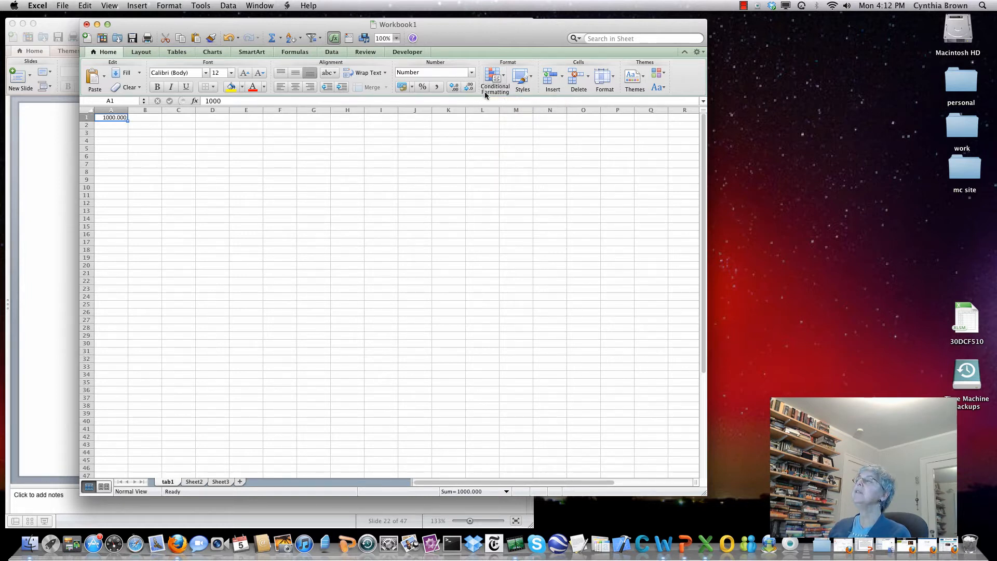
pyautogui.click(469, 86)
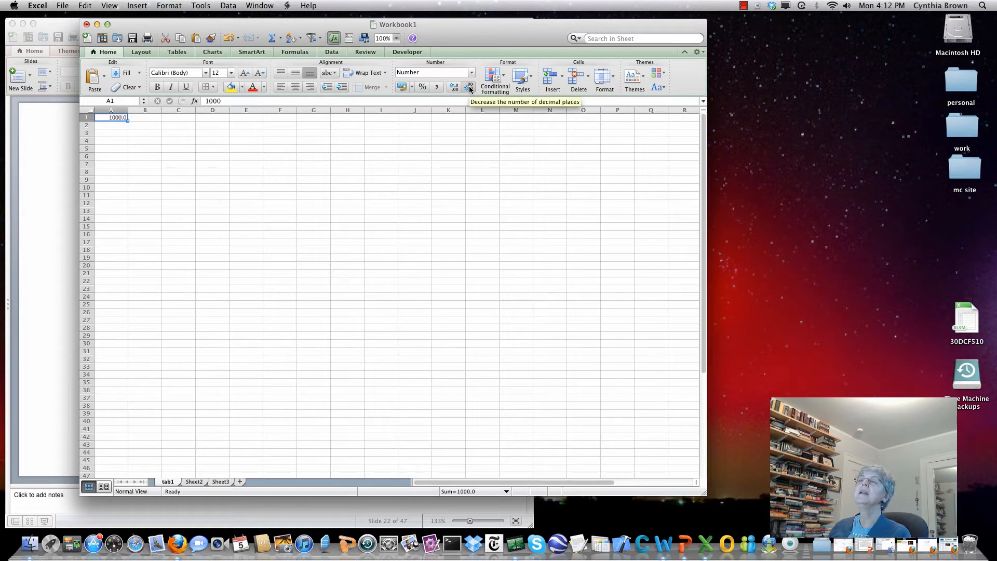
pyautogui.click(470, 86)
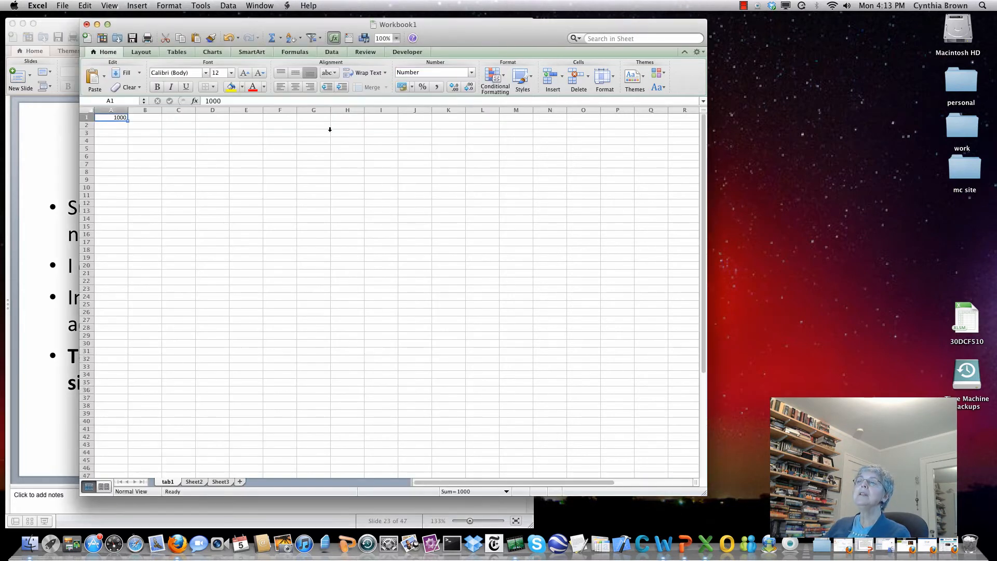
pyautogui.moveTo(112, 266)
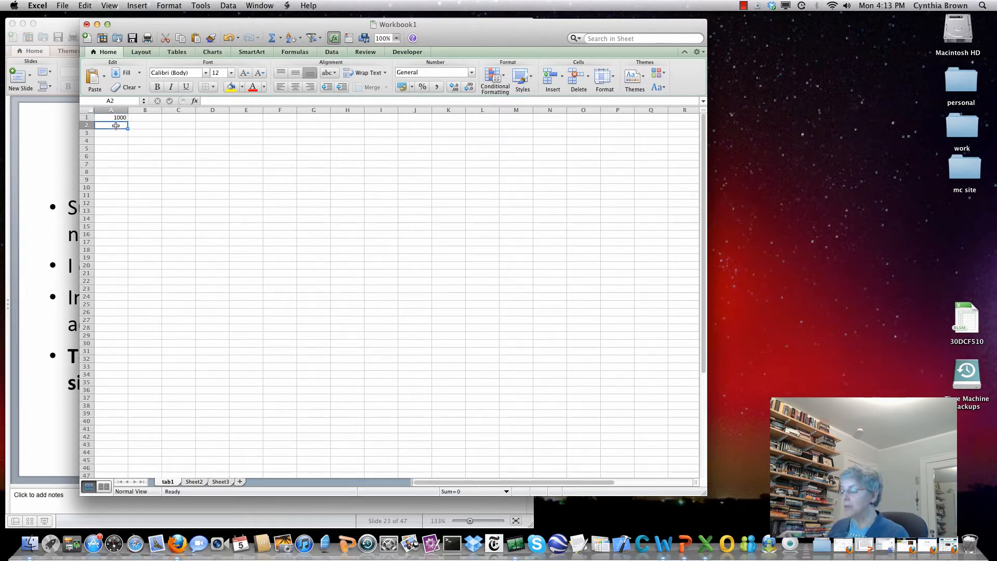
# Enter the formula =A1+1000 in A2 so it shows 2000.
pyautogui.write('=')
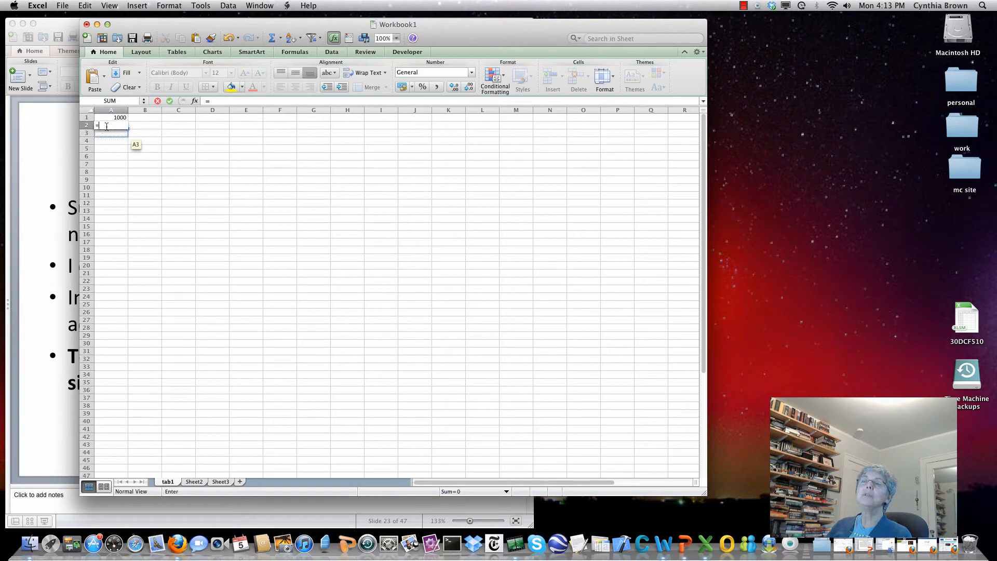
pyautogui.click(120, 117)
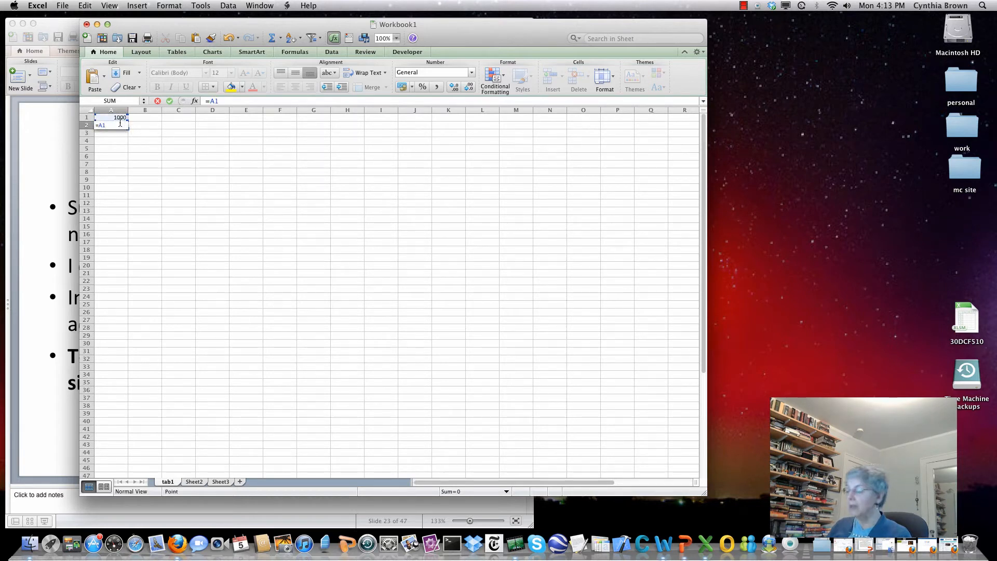
pyautogui.write('+1')
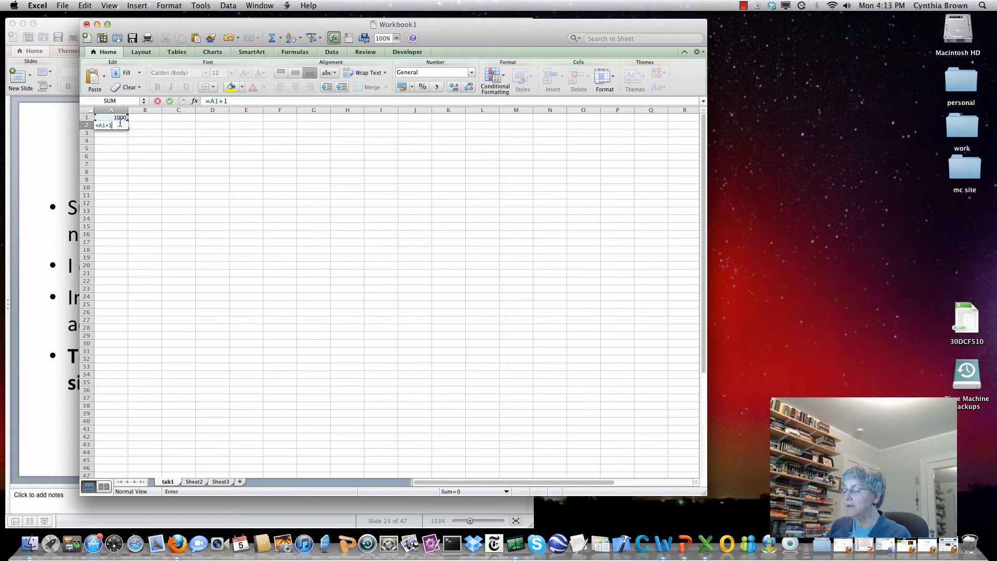
pyautogui.write('000')
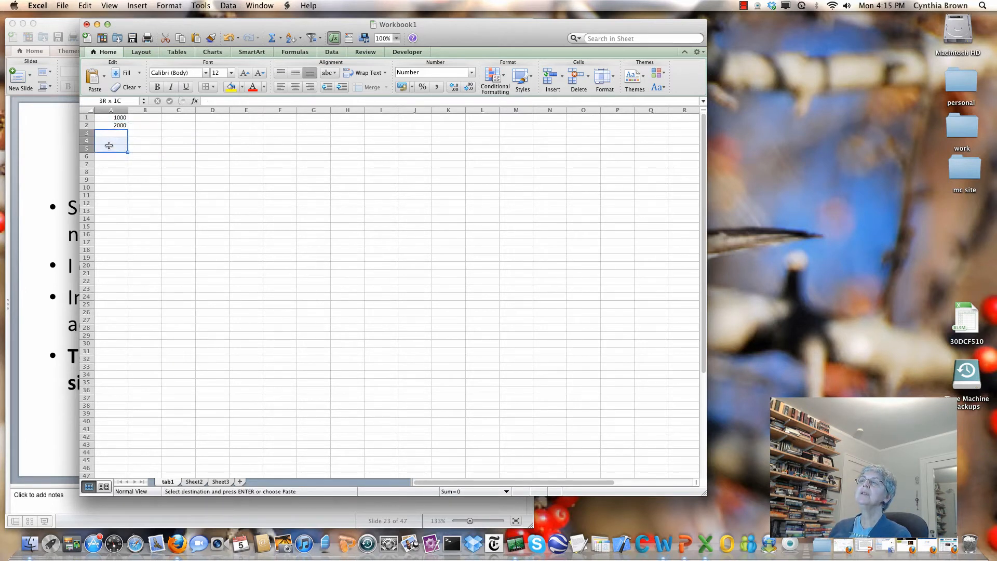
# Paste the A2 formula into A3:A20 so the column counts up by 1000 to 20000.
pyautogui.moveTo(112, 140); pyautogui.dragTo(111, 268)
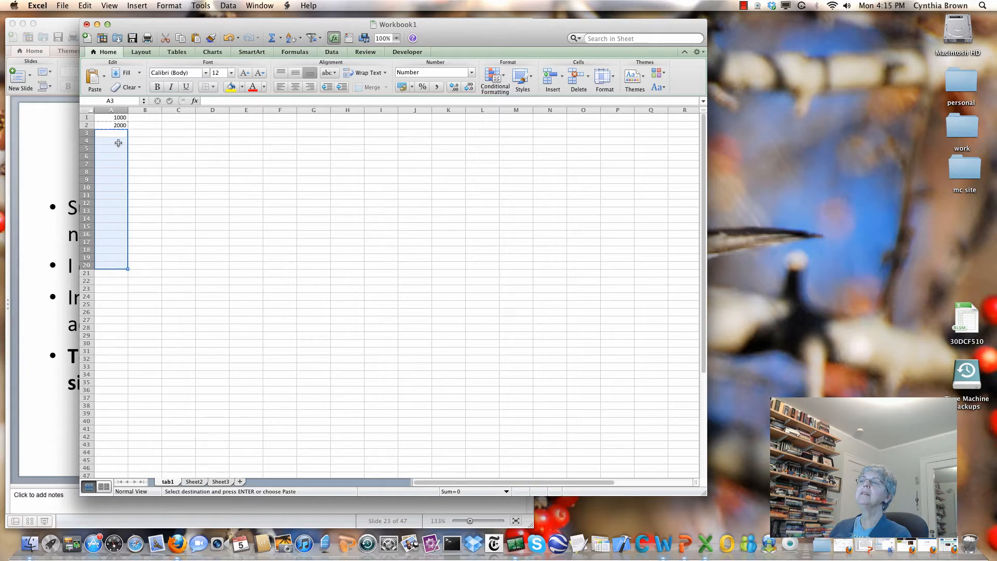
pyautogui.rightClick(118, 143)
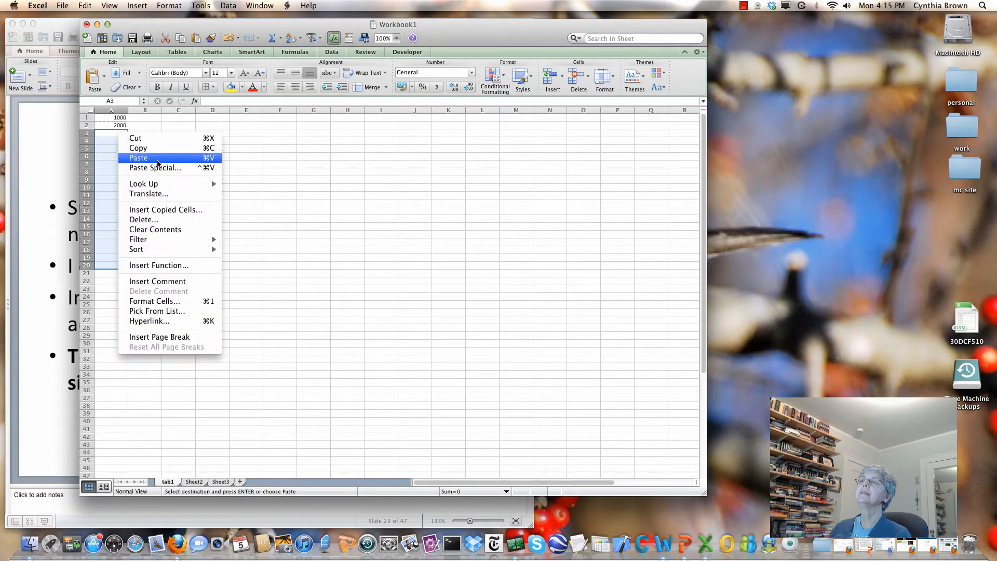
pyautogui.click(138, 158)
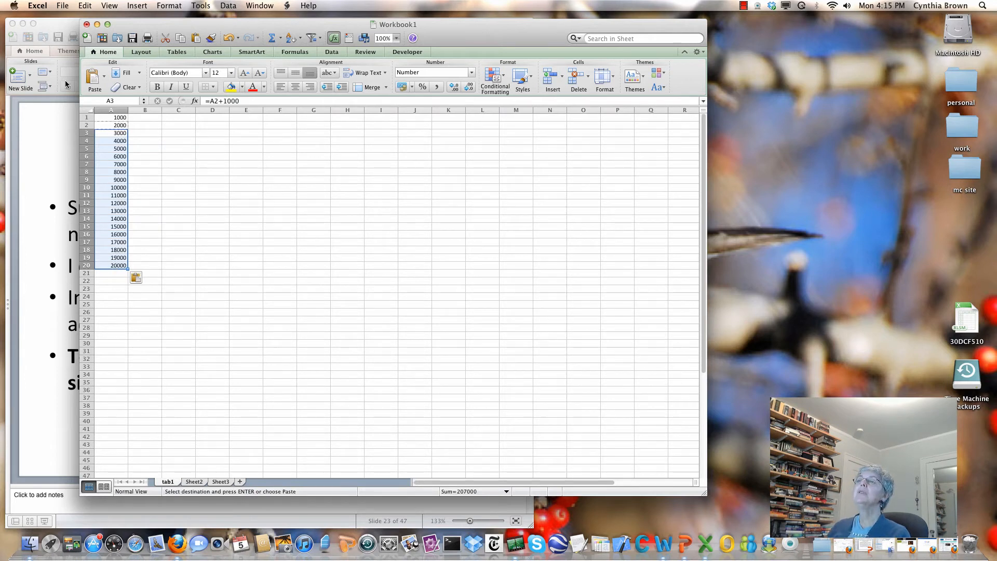
pyautogui.click(110, 117)
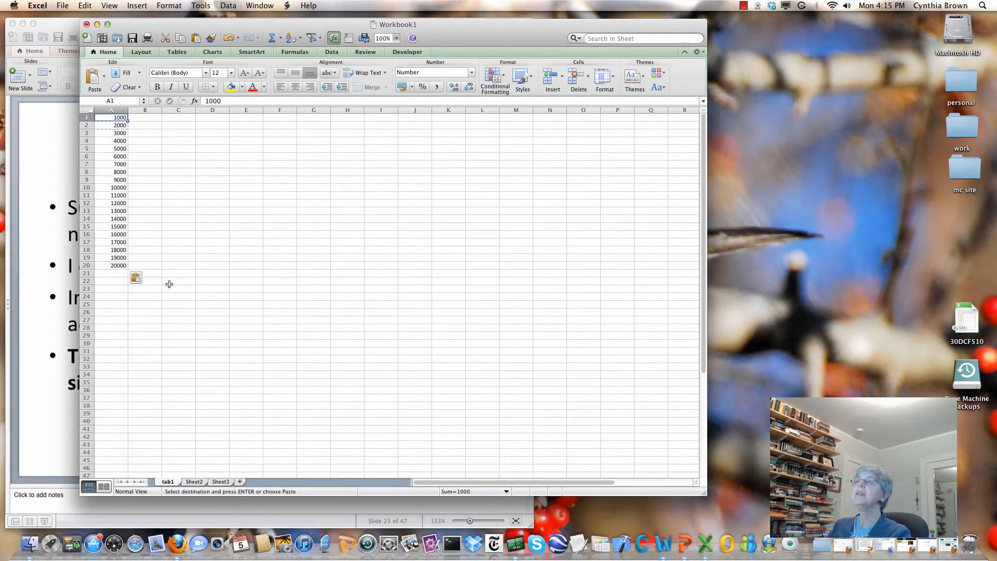
# Enter 50 in A1, then inspect the recalculated formulas in A2 and A5.
pyautogui.write('50')
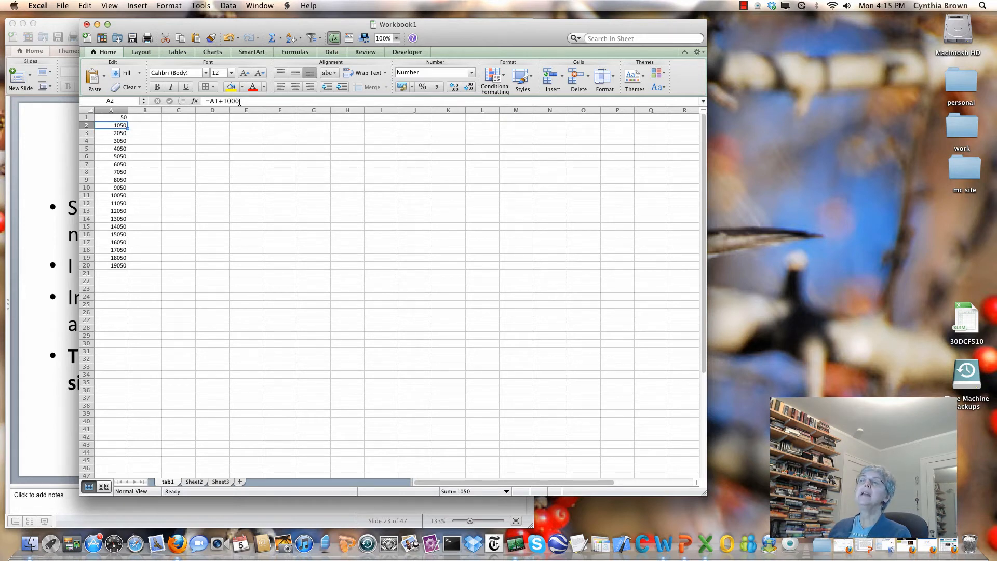
pyautogui.click(119, 133)
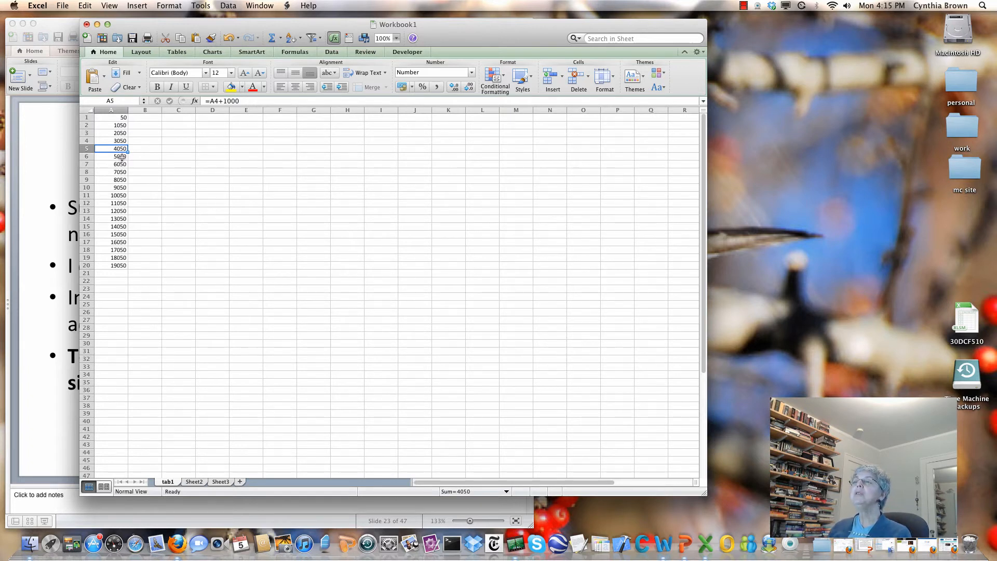
pyautogui.moveTo(120, 156)
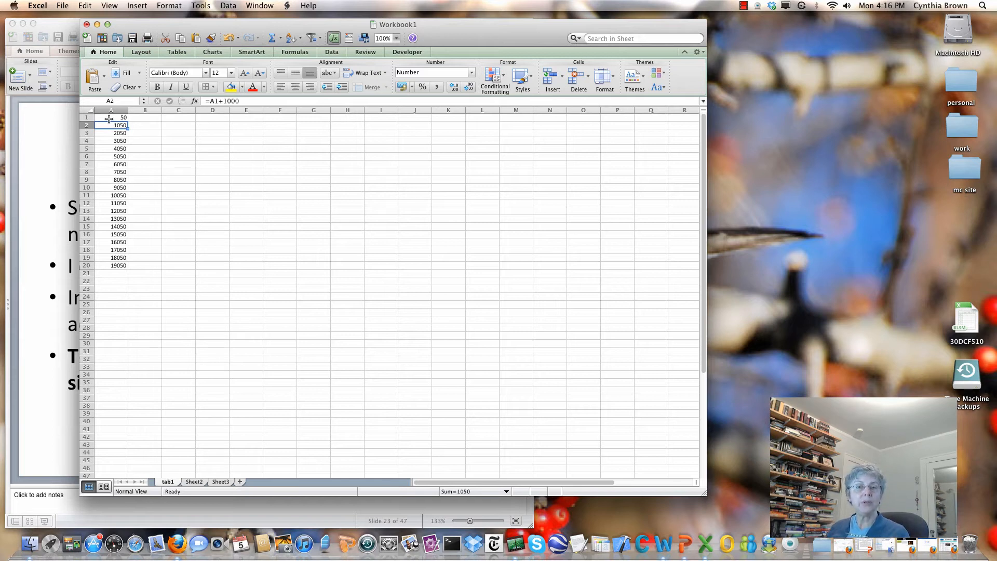
pyautogui.moveTo(110, 149)
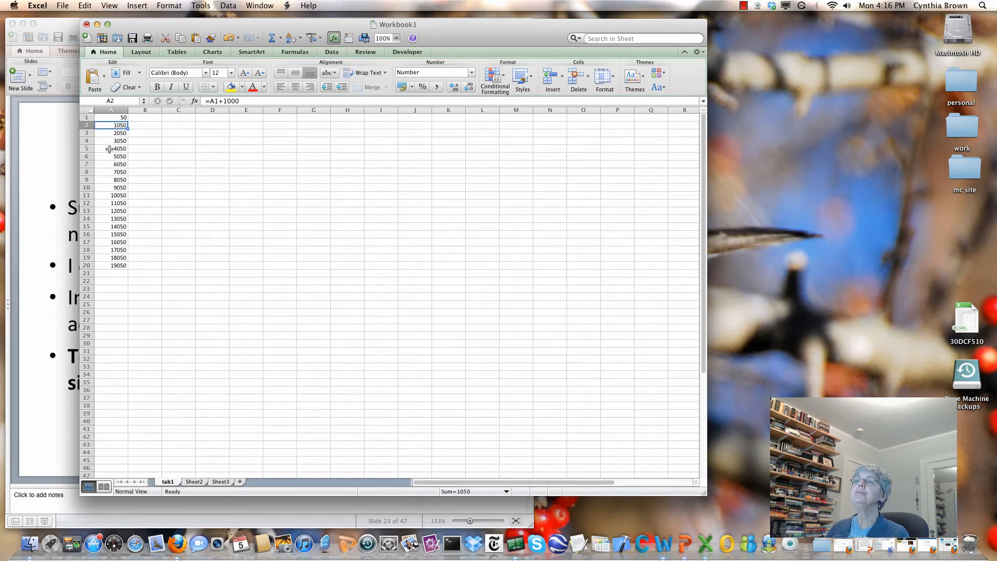
pyautogui.click(111, 148)
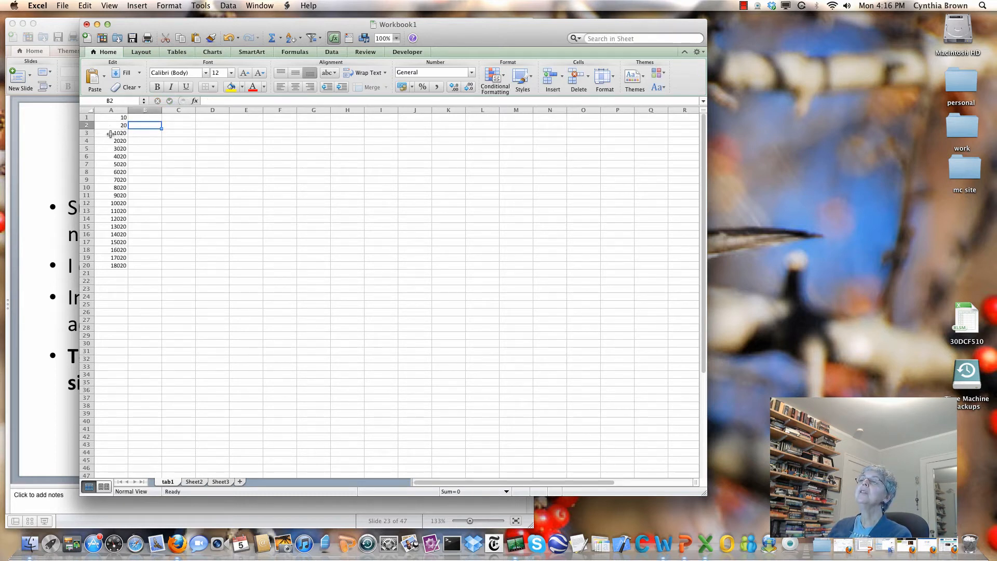
# Make A3 the sum =A1+A2, giving 30.
pyautogui.click(111, 133)
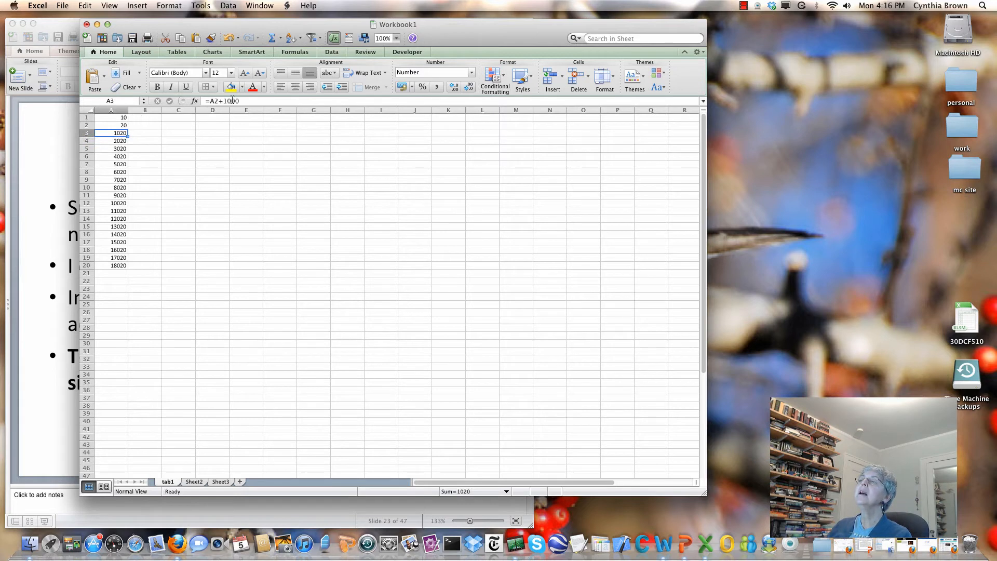
pyautogui.doubleClick(110, 132)
pyautogui.write('=')
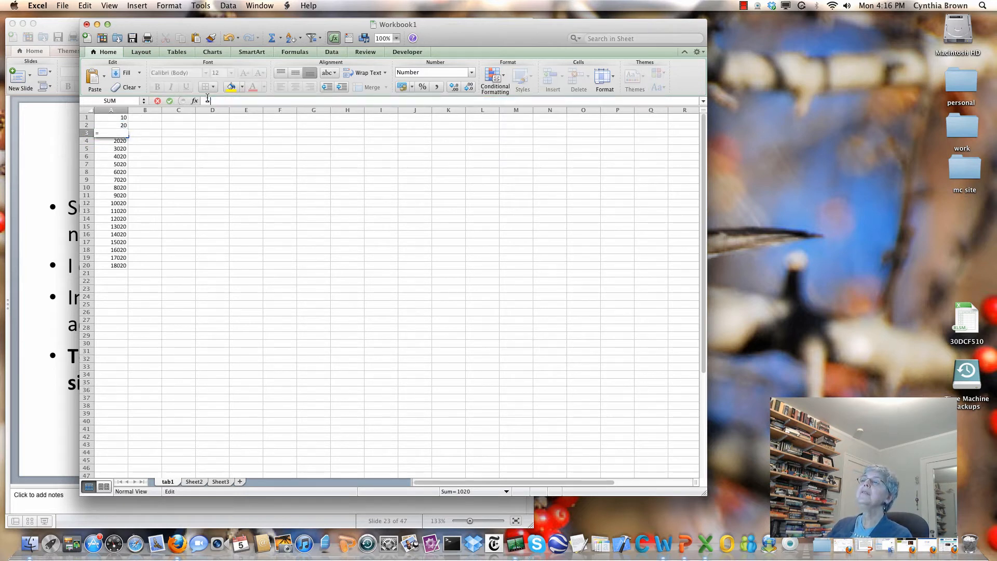
pyautogui.click(112, 117)
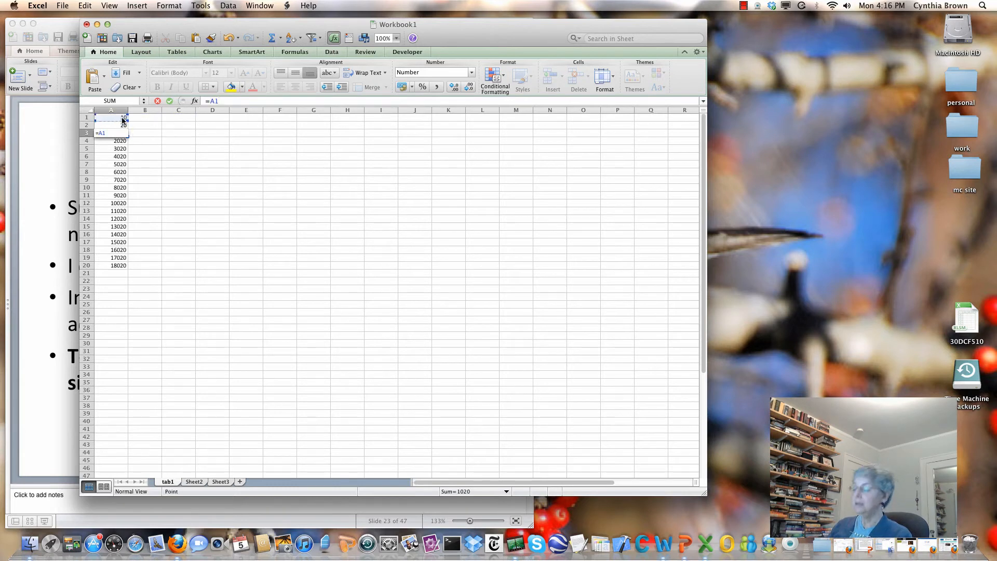
pyautogui.write('+')
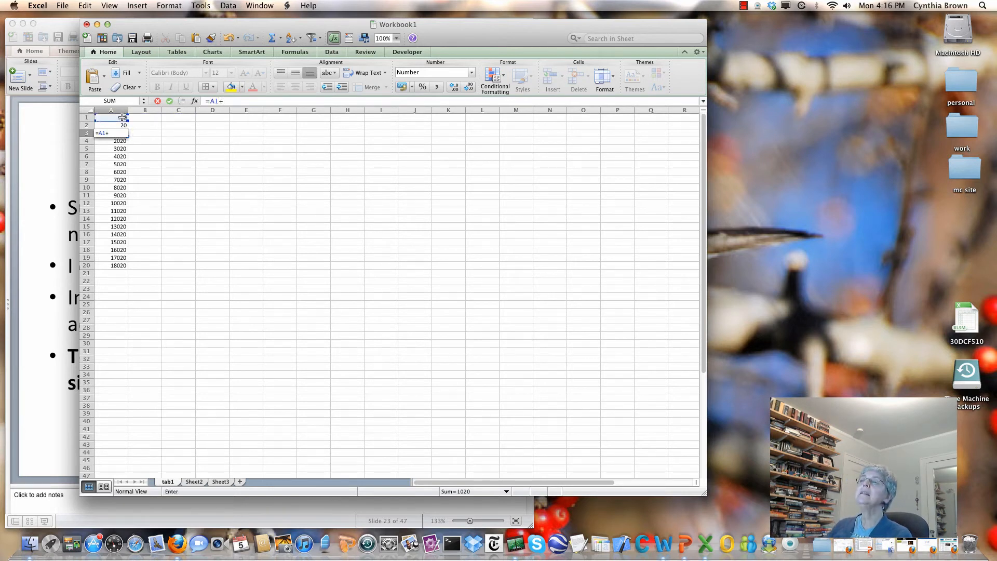
pyautogui.click(111, 124)
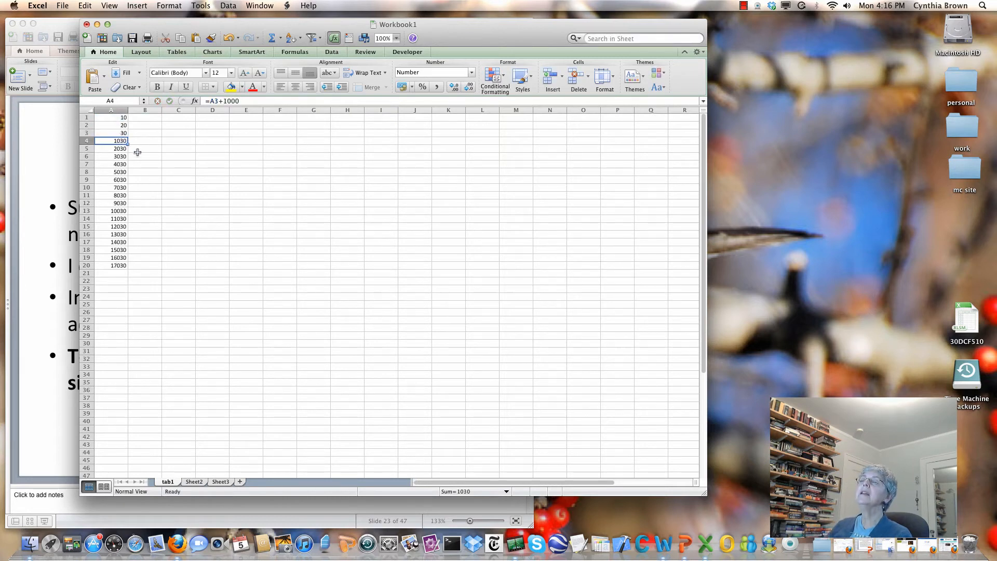
# Copy the A3 sum formula into A4:A20 so each cell adds the two above, reaching 109460.
pyautogui.rightClick(111, 133)
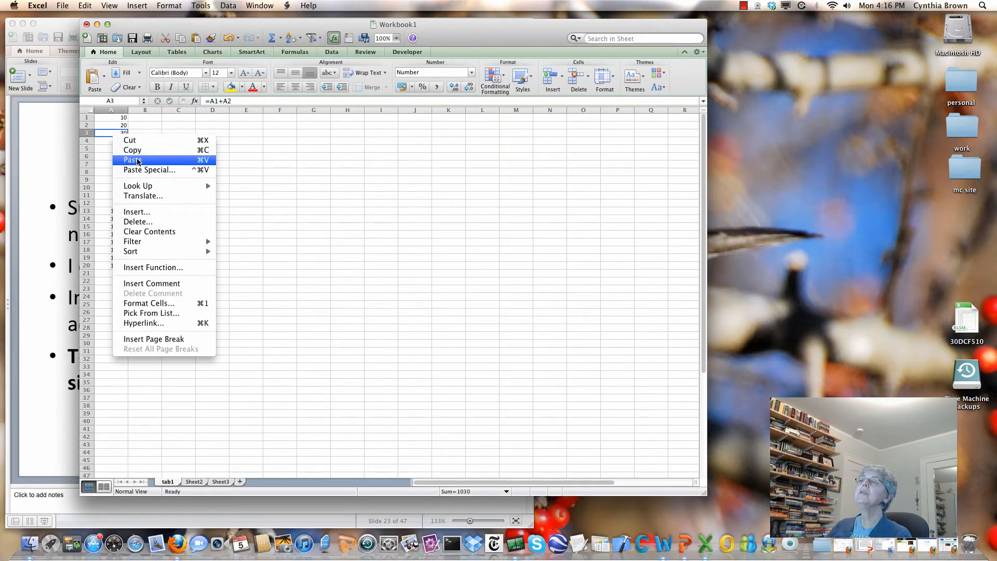
pyautogui.click(132, 160)
pyautogui.write('=A3+1000')
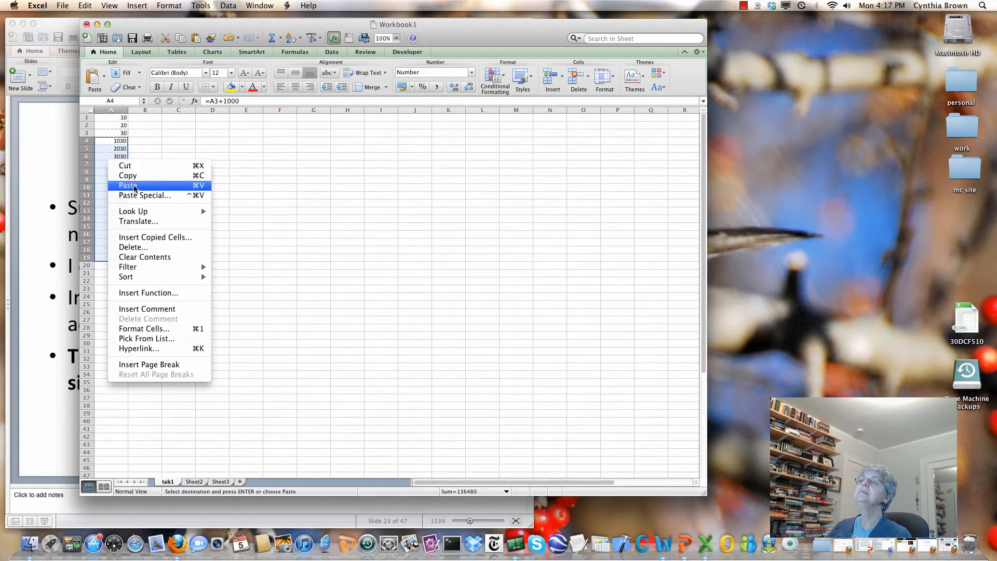
pyautogui.click(128, 185)
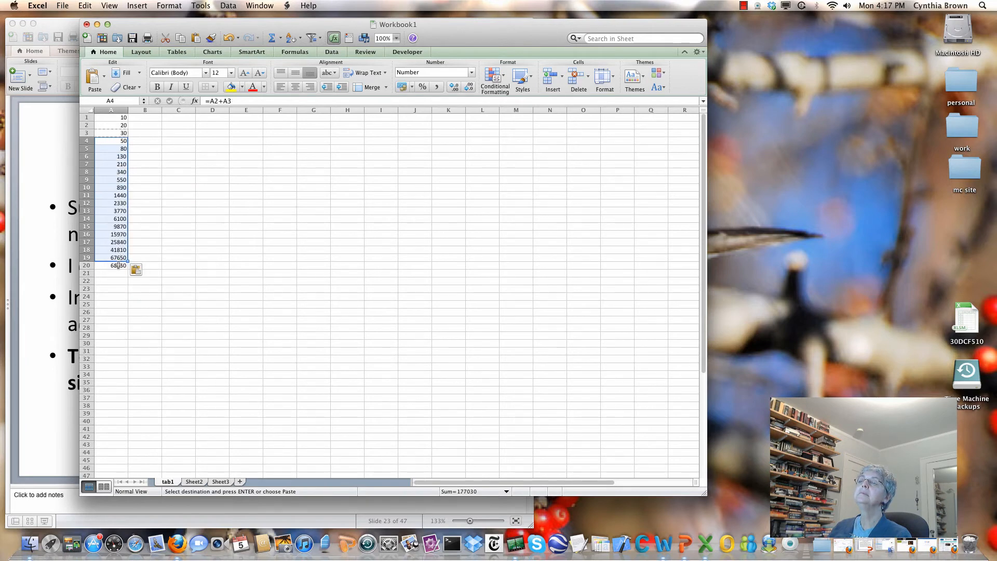
pyautogui.rightClick(115, 265)
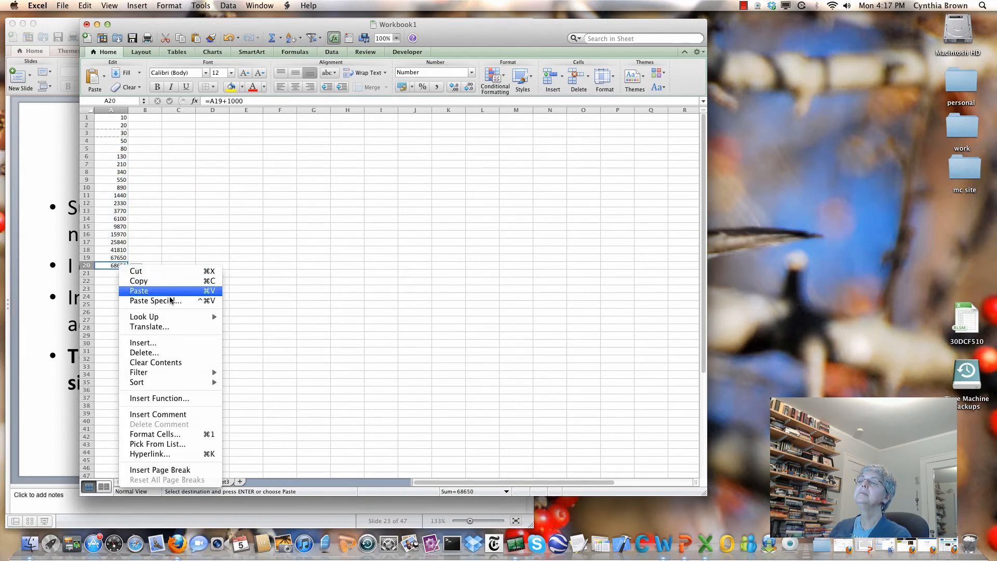
pyautogui.click(139, 291)
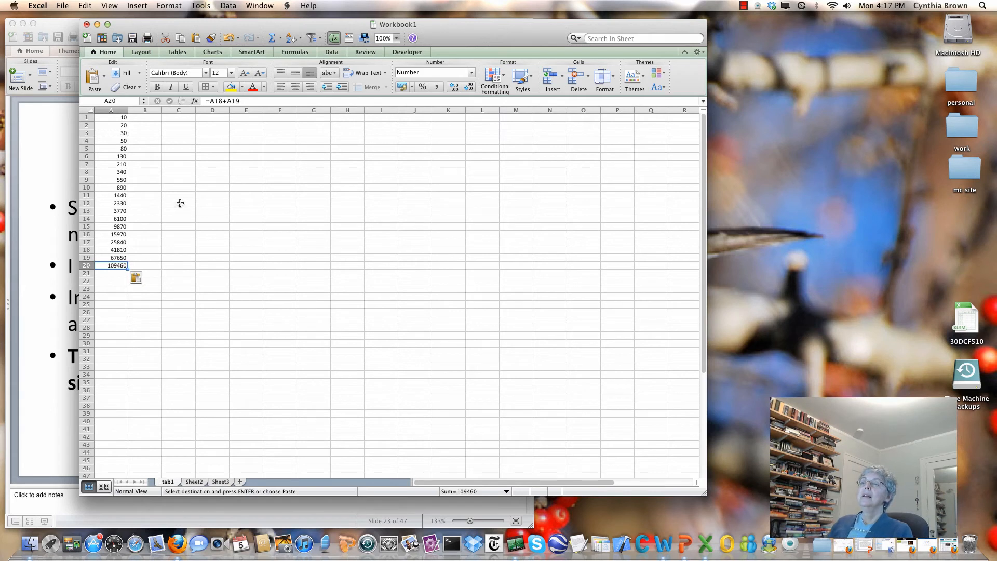
pyautogui.moveTo(112, 219)
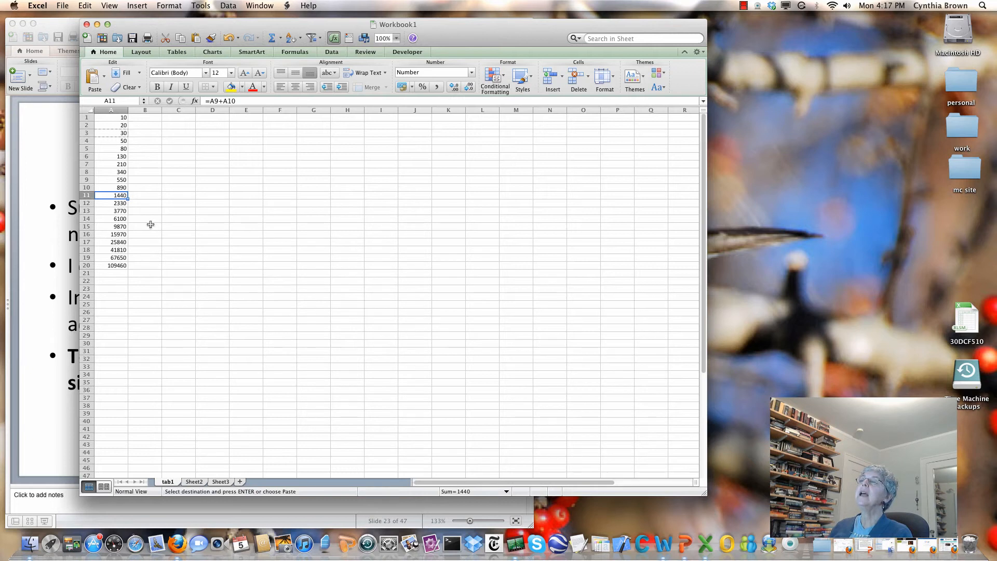
pyautogui.click(111, 133)
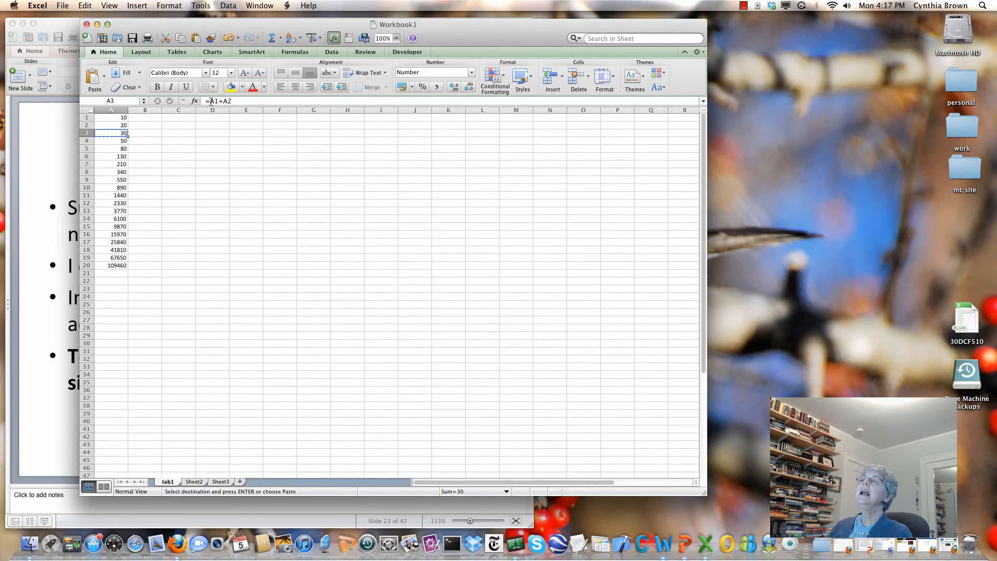
# Revise A3 to =$A$1 plus the cell above and paste it down A4:A20.
pyautogui.doubleClick(112, 132)
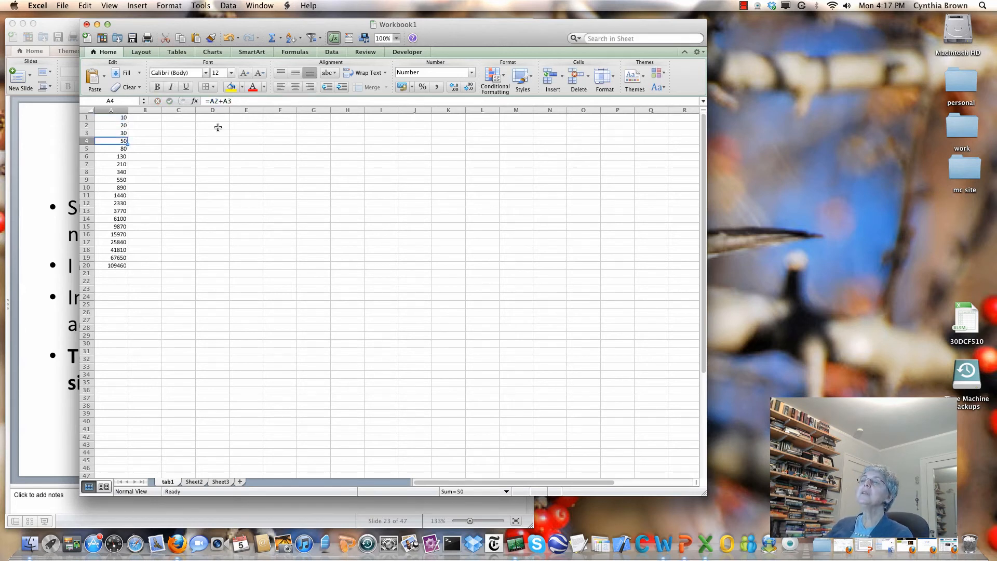
pyautogui.rightClick(111, 132)
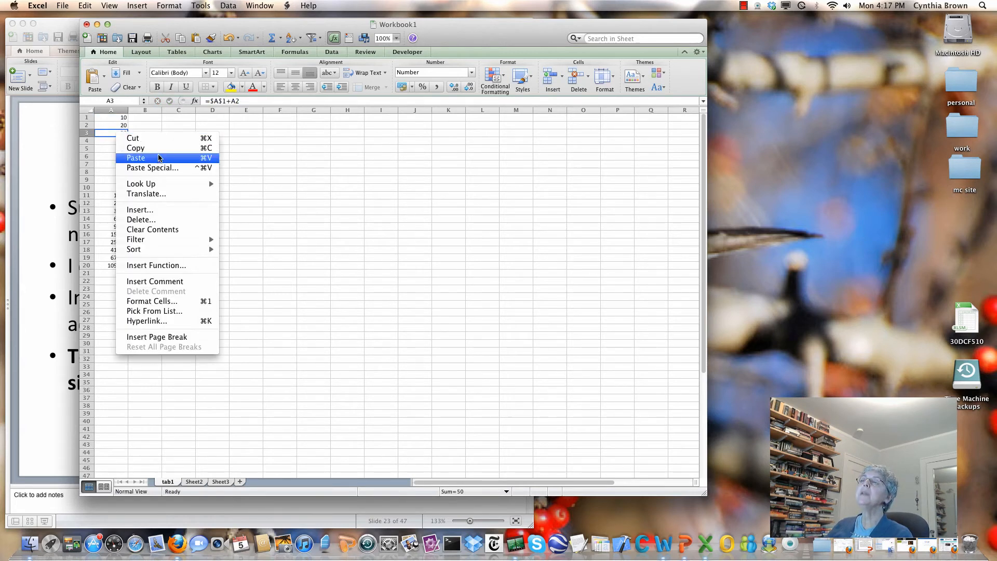
pyautogui.click(135, 148)
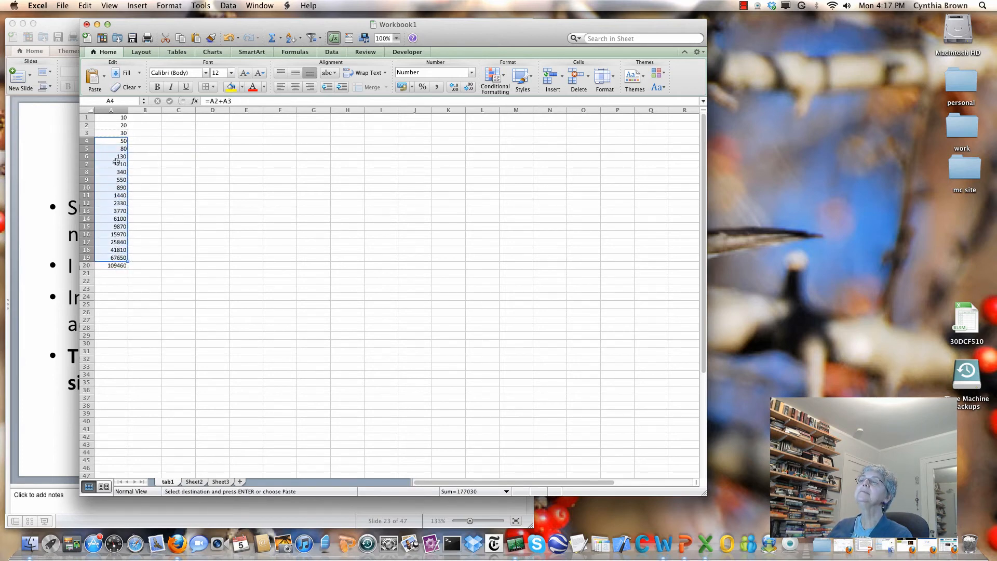
pyautogui.rightClick(111, 140)
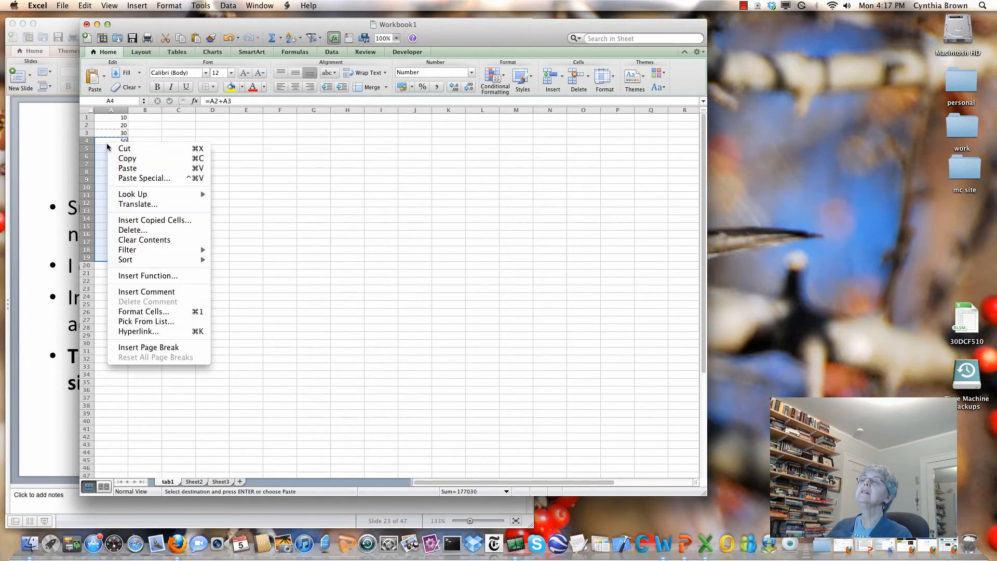
pyautogui.click(127, 168)
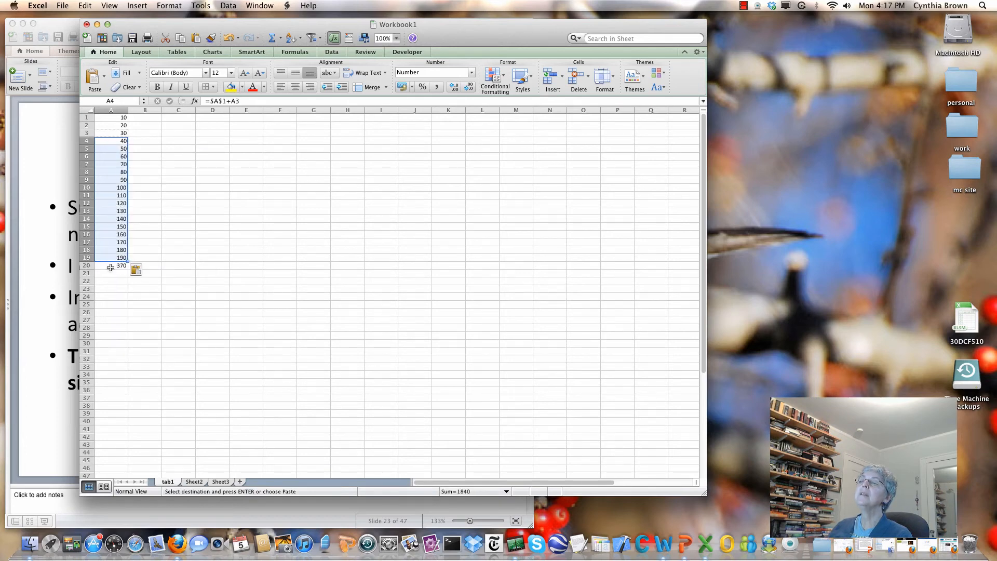
pyautogui.click(111, 265)
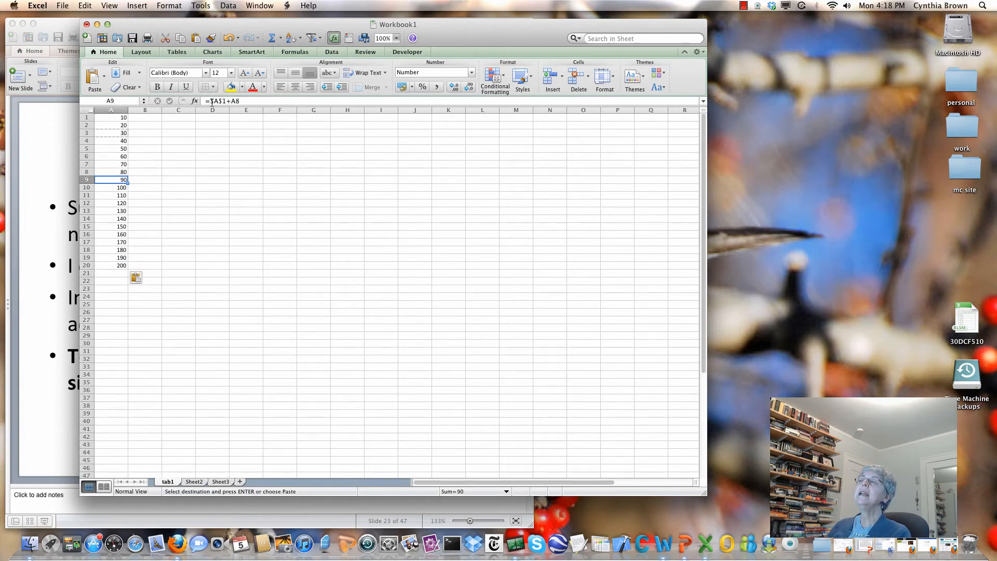
pyautogui.moveTo(203, 208)
pyautogui.write('50')
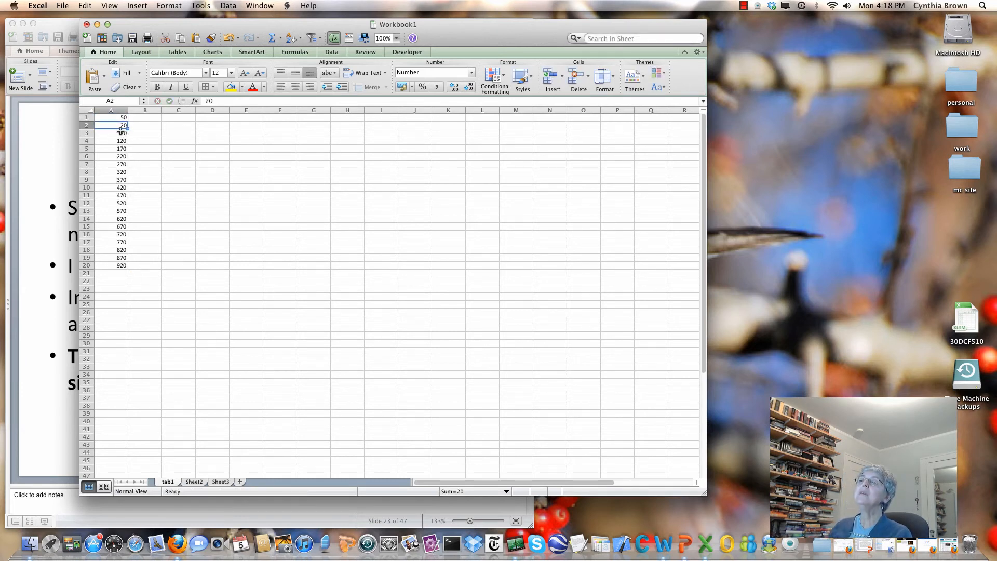
pyautogui.click(111, 132)
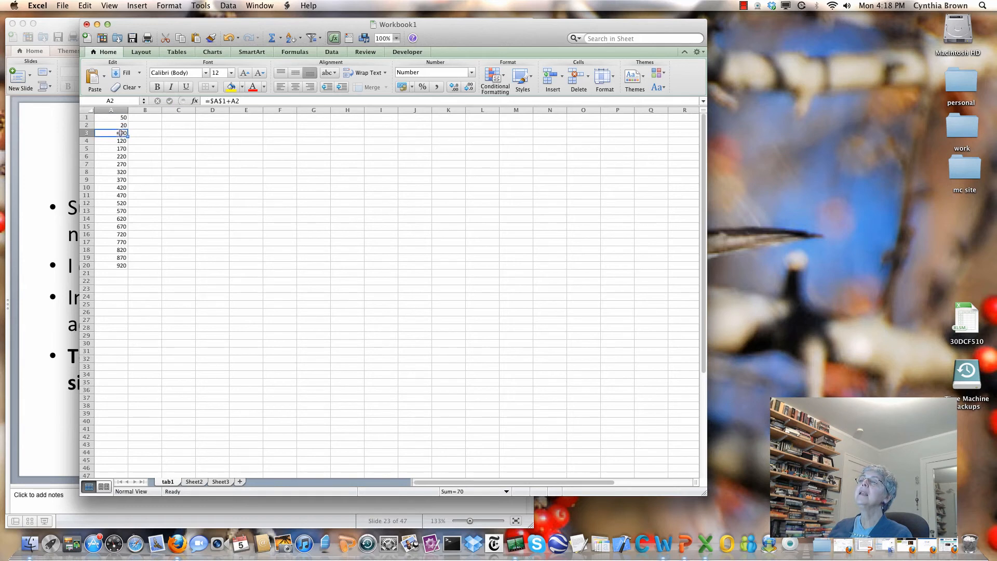
pyautogui.click(111, 132)
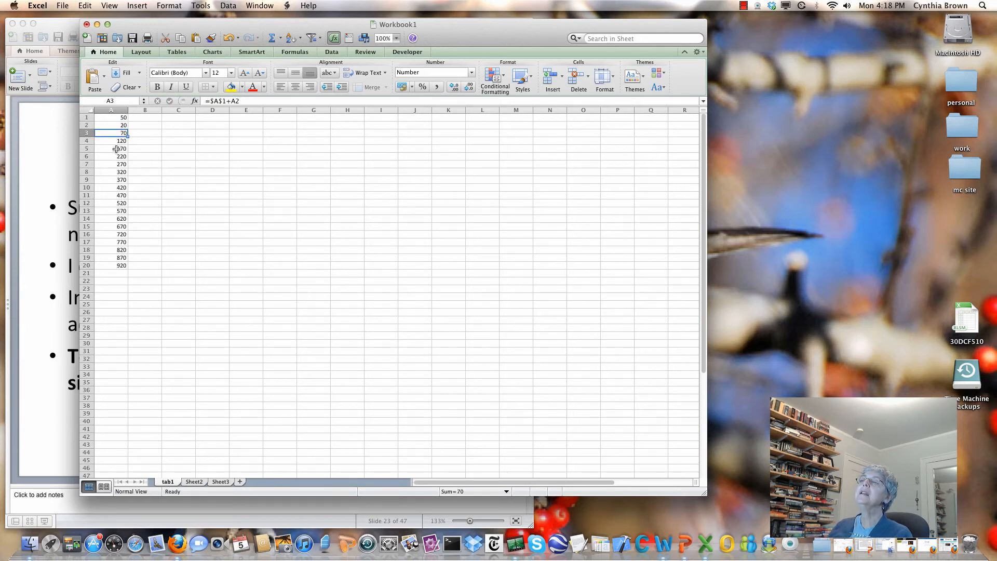
pyautogui.click(111, 157)
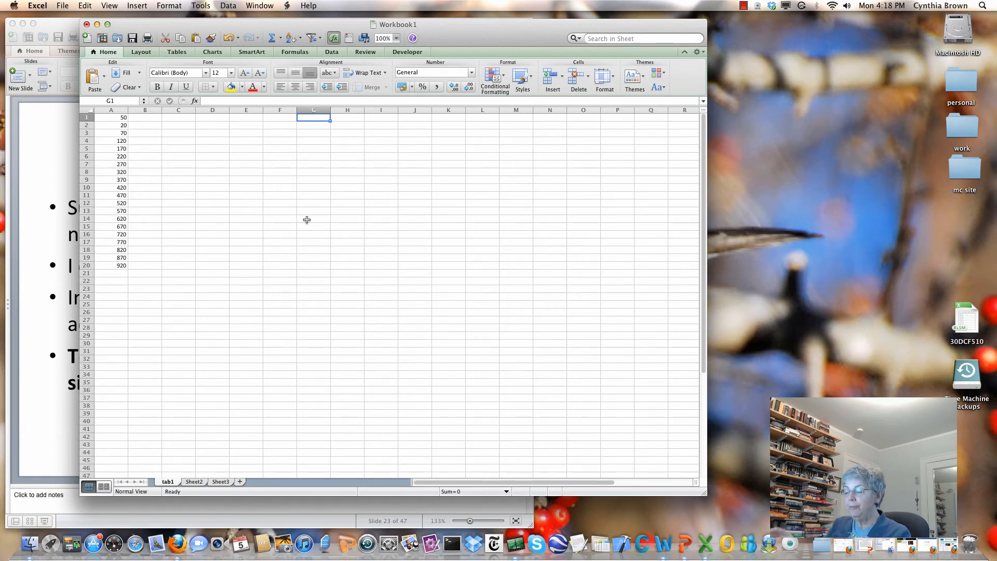
# Enter the starting values 10 in G1 and 1000 in G2.
pyautogui.write('3')
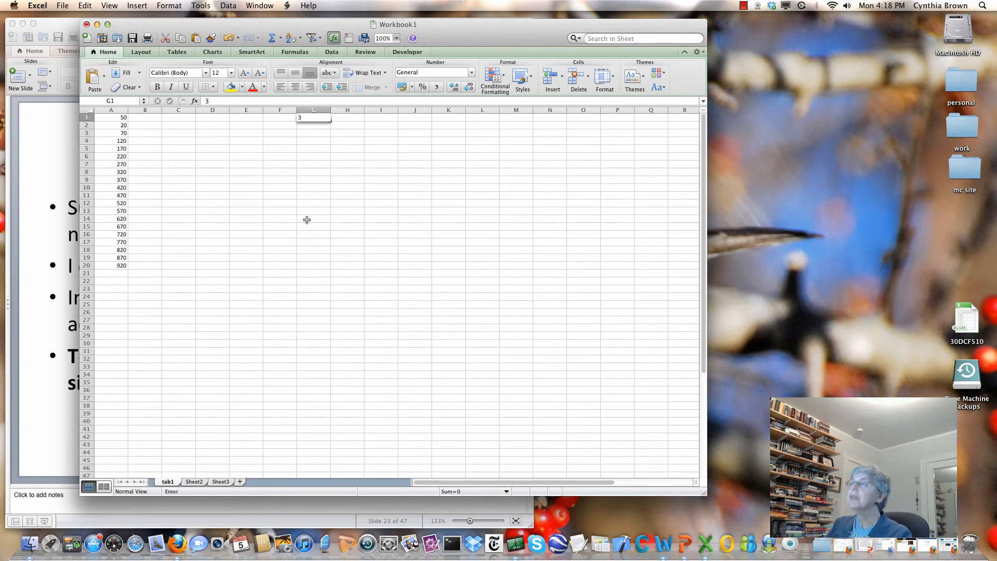
pyautogui.write('10')
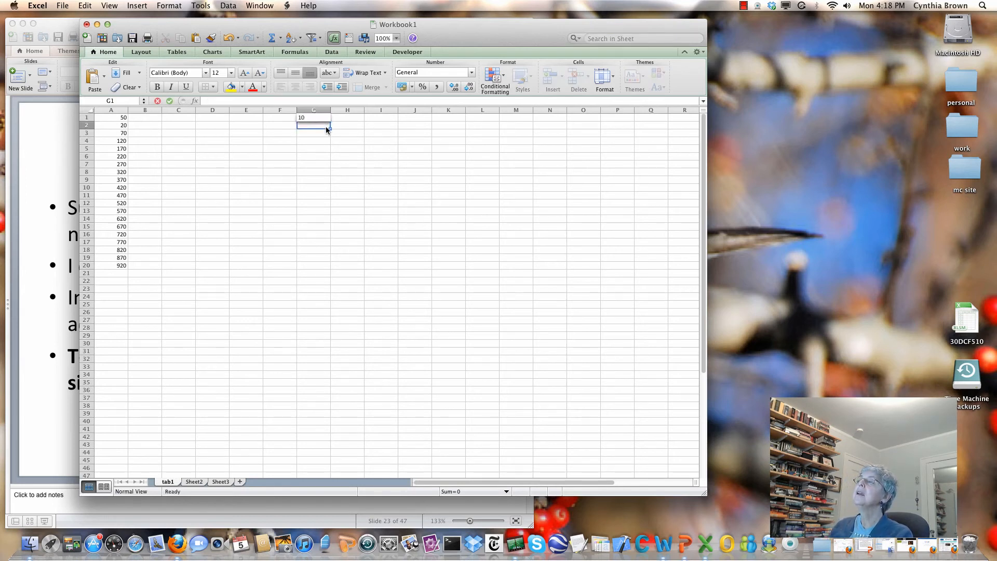
pyautogui.write('20')
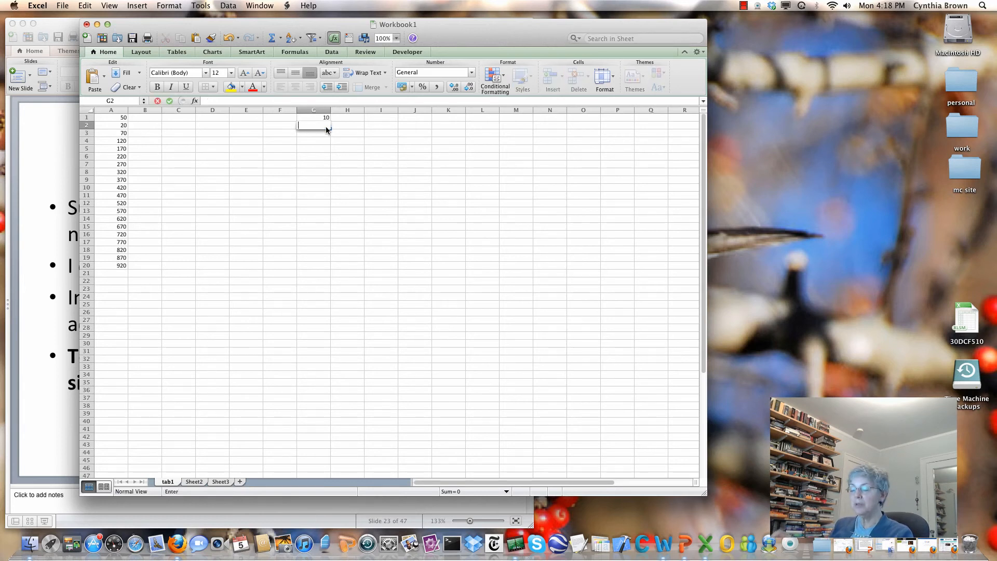
pyautogui.write('1000')
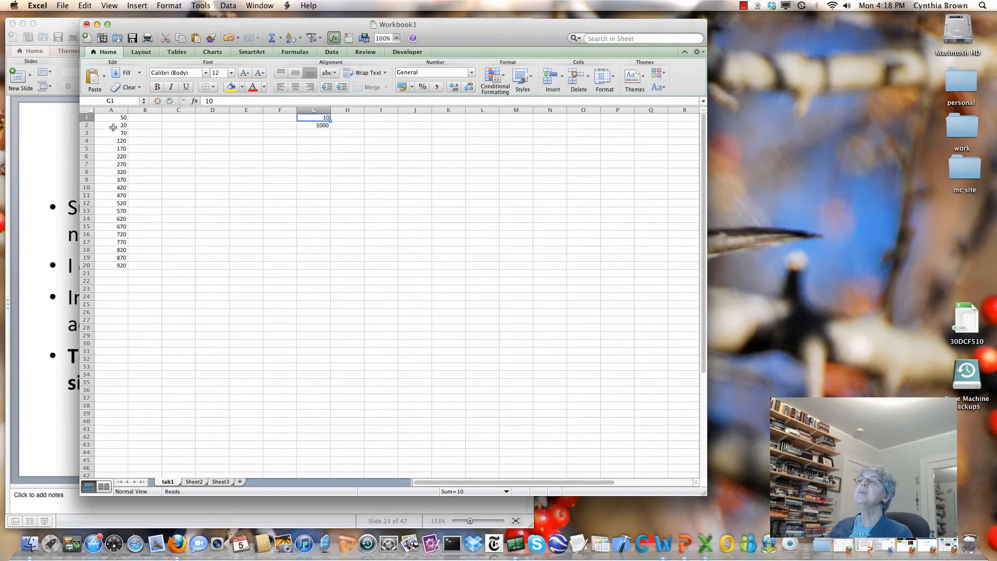
# Copy the A3 absolute-reference formula into G3:G20.
pyautogui.rightClick(111, 133)
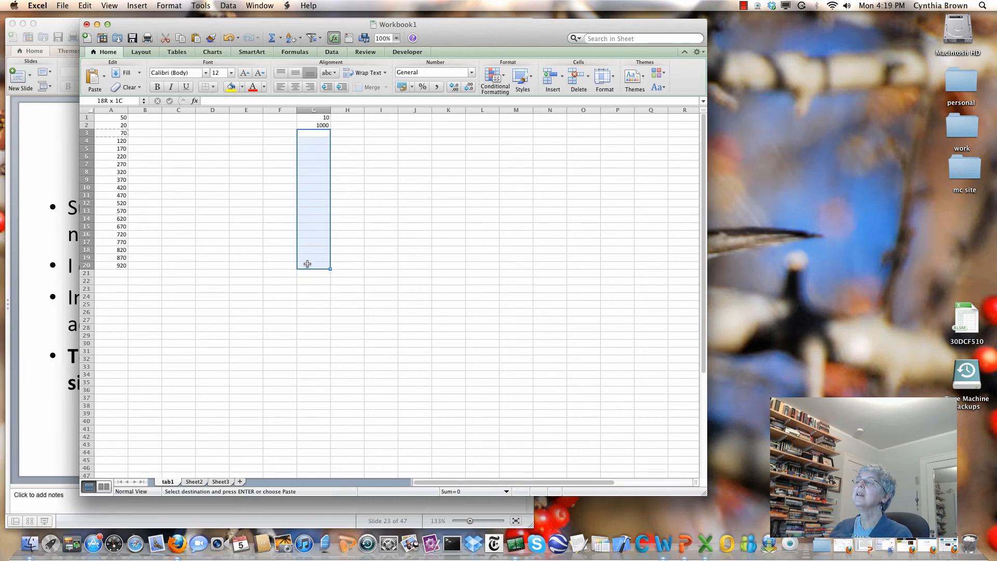
pyautogui.rightClick(311, 140)
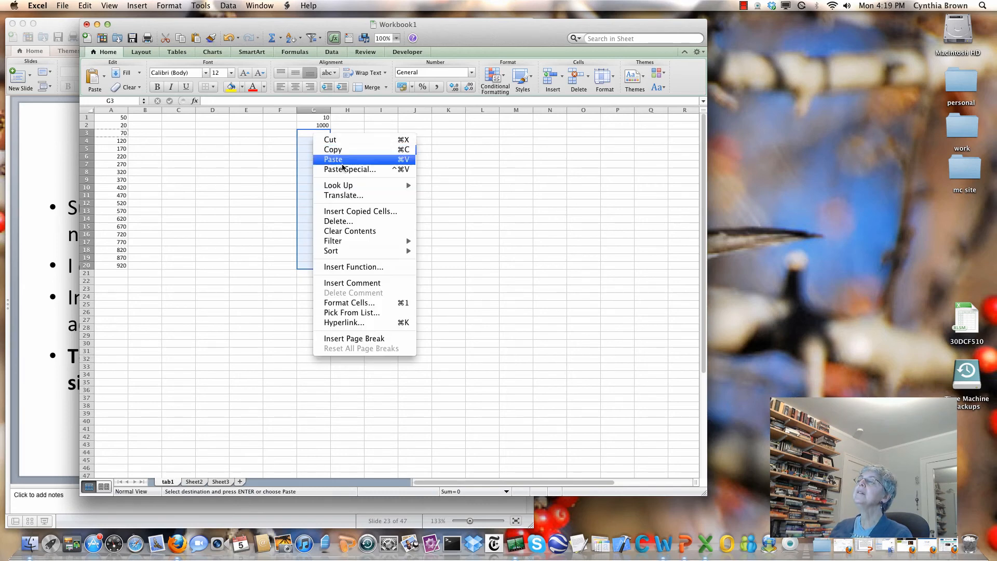
pyautogui.click(333, 159)
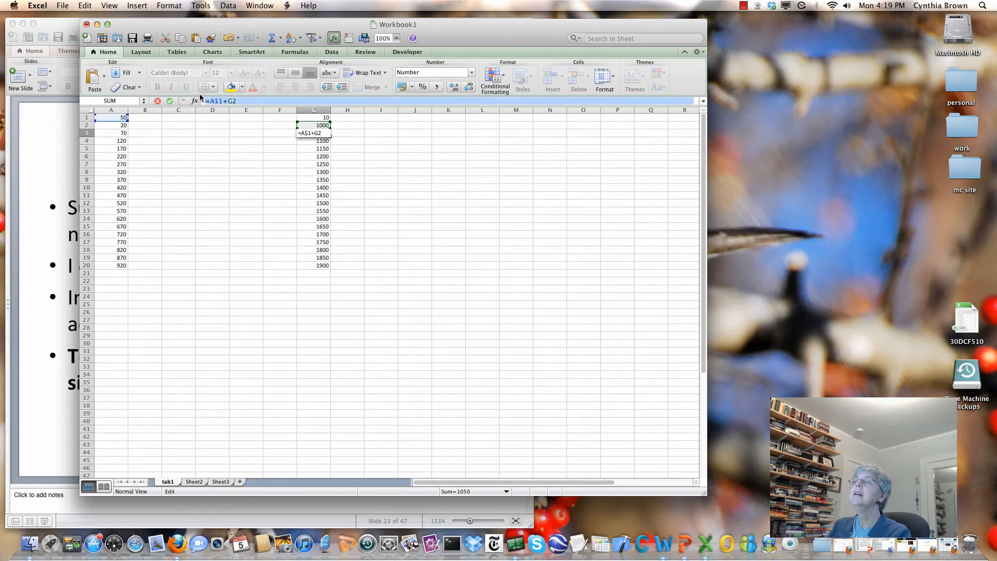
# Confirm the paste, then begin editing A3, accidentally referencing G3:G10.
pyautogui.press('Return')
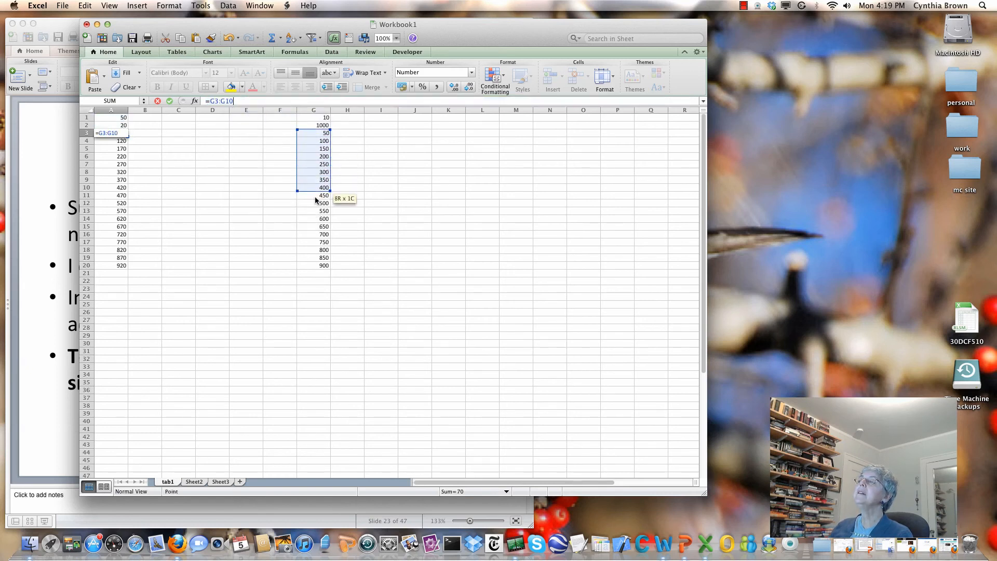
pyautogui.moveTo(312, 198); pyautogui.dragTo(313, 258)
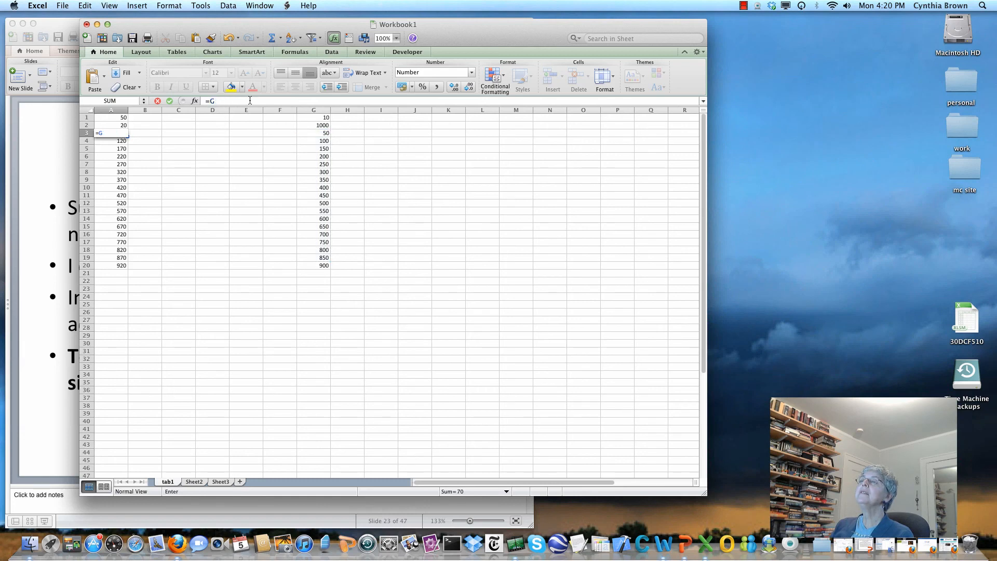
# Rewrite A3 as the mixed-reference formula =A$1+A2.
pyautogui.press('Backspace')
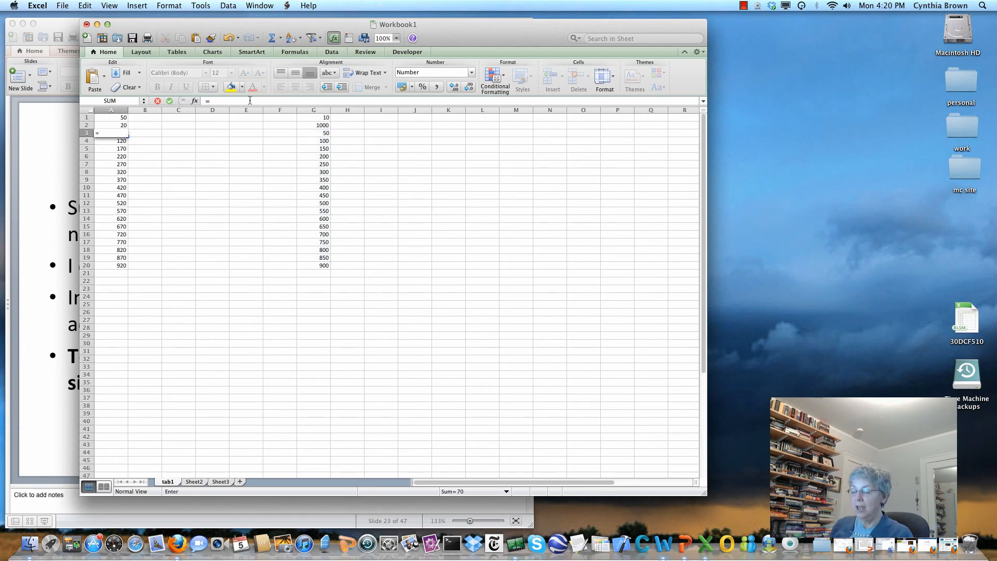
pyautogui.write('A$1')
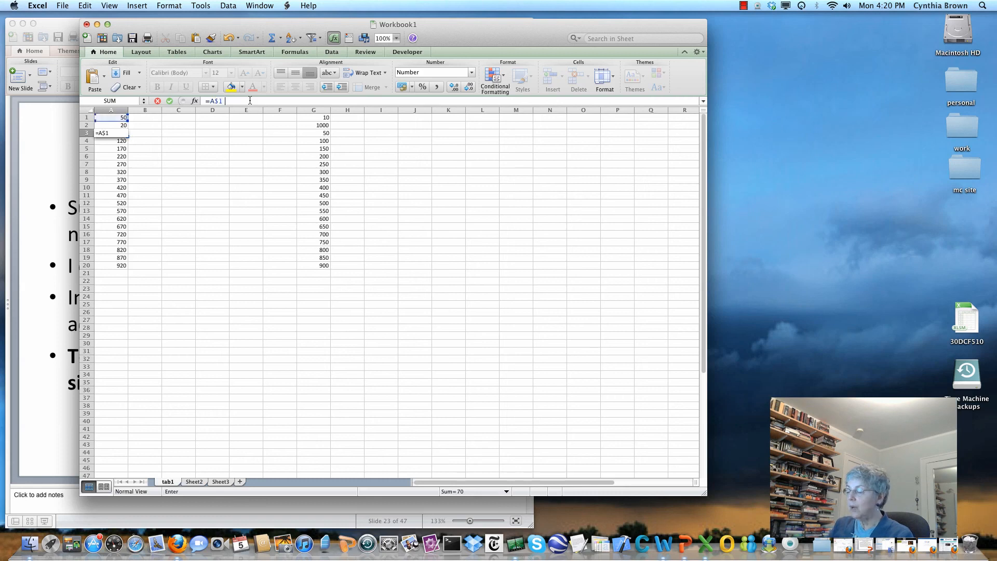
pyautogui.write('+')
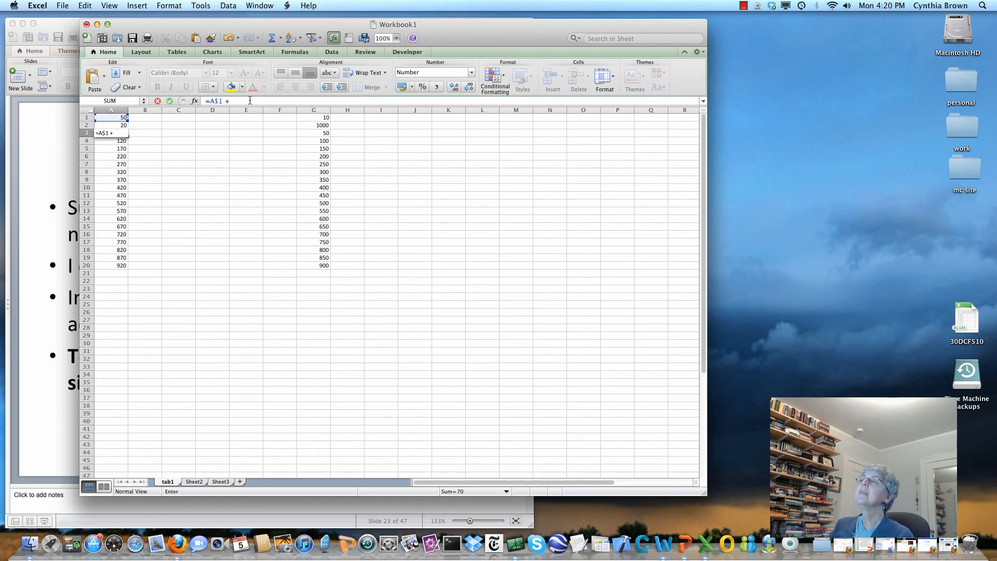
pyautogui.write('A2')
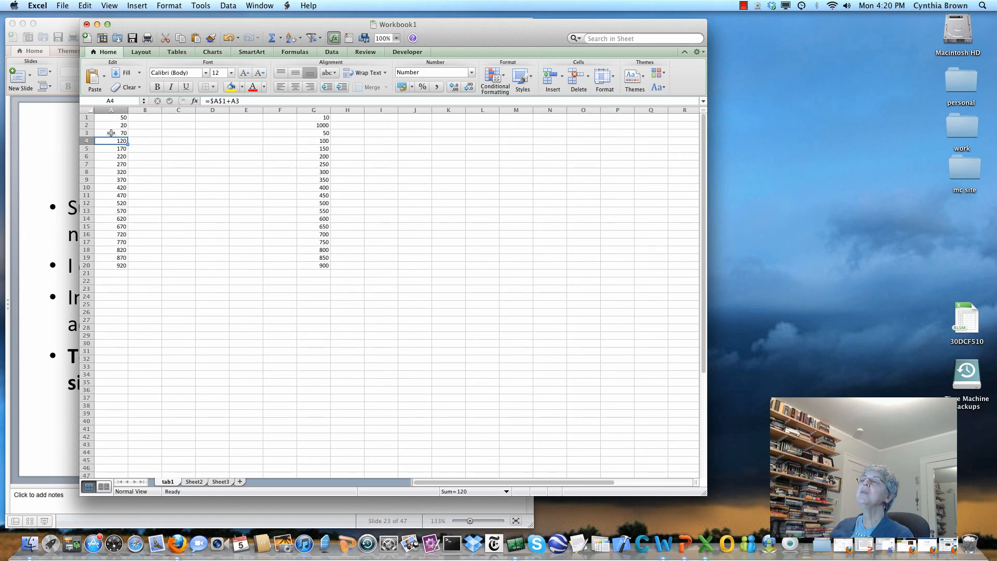
# Copy A3 and try pasting into G3, then return to A3.
pyautogui.rightClick(111, 132)
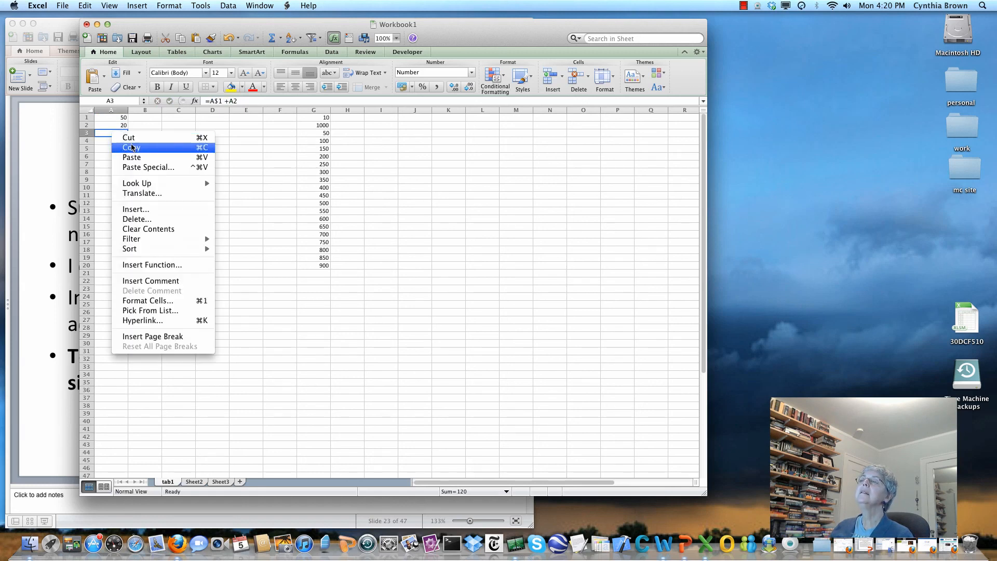
pyautogui.click(130, 146)
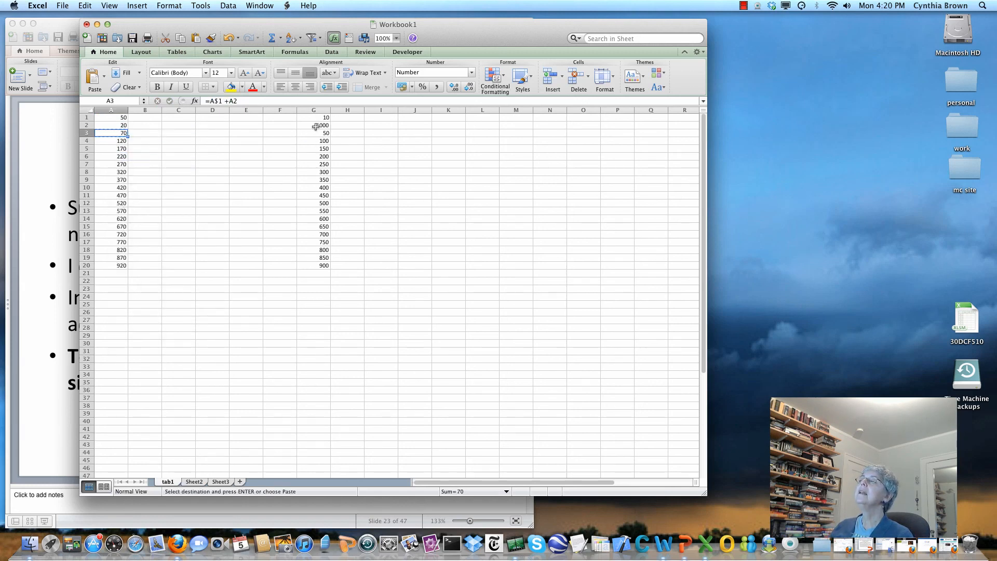
pyautogui.click(314, 132)
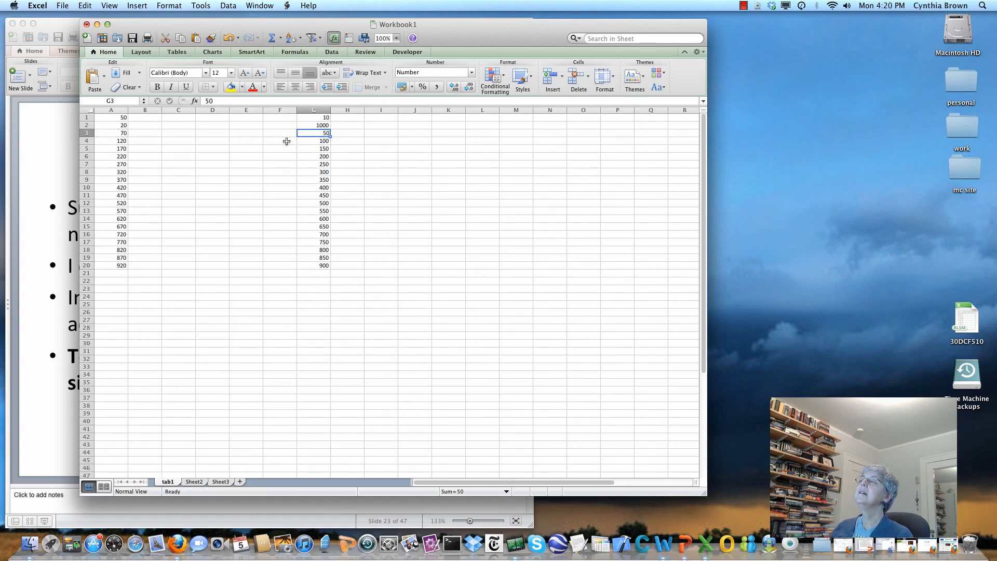
pyautogui.click(112, 117)
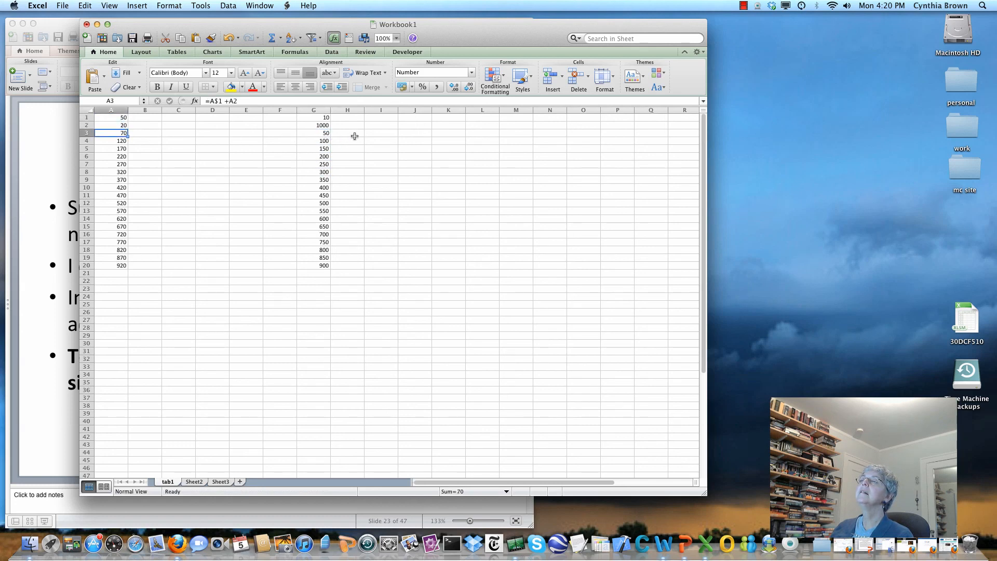
# Copy A3 again and paste it into G3:G20, which now runs 1010 to 1180.
pyautogui.rightClick(121, 133)
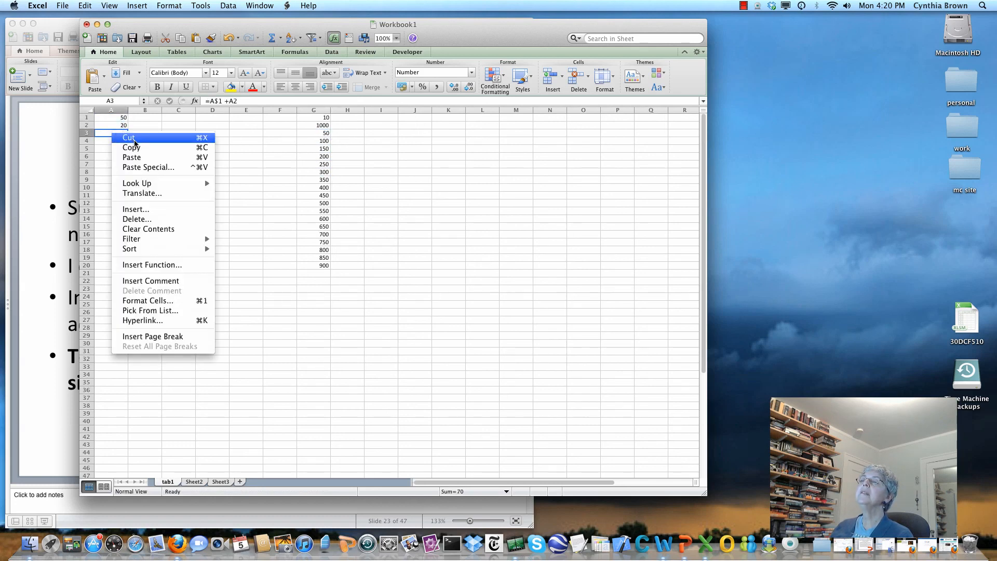
pyautogui.click(129, 138)
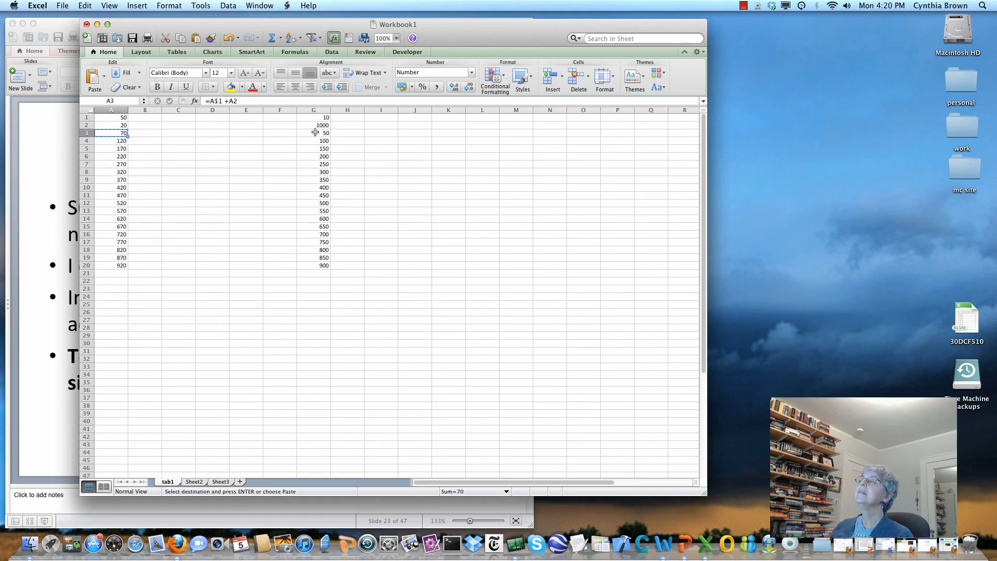
pyautogui.click(312, 132)
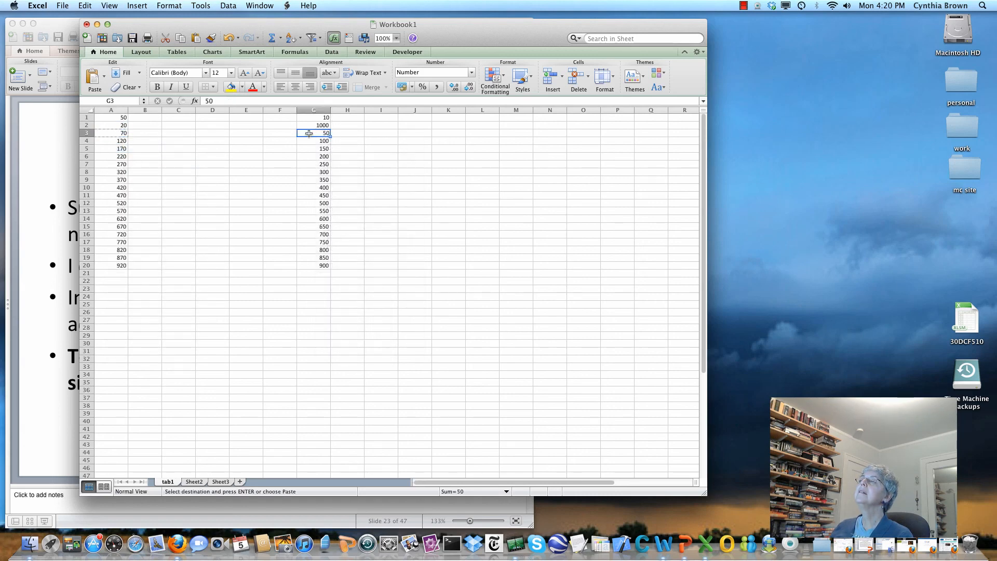
pyautogui.moveTo(312, 132); pyautogui.dragTo(312, 265)
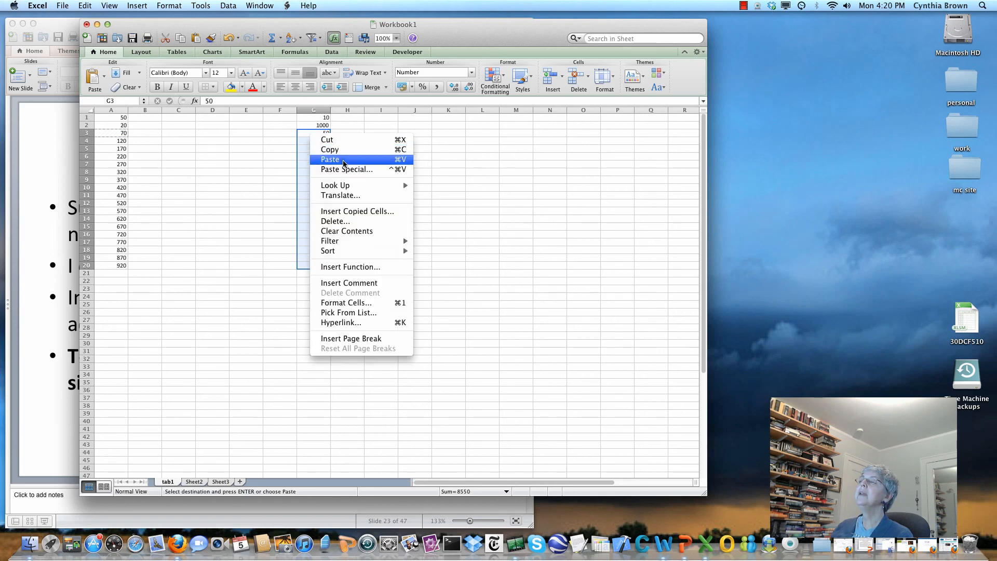
pyautogui.click(330, 159)
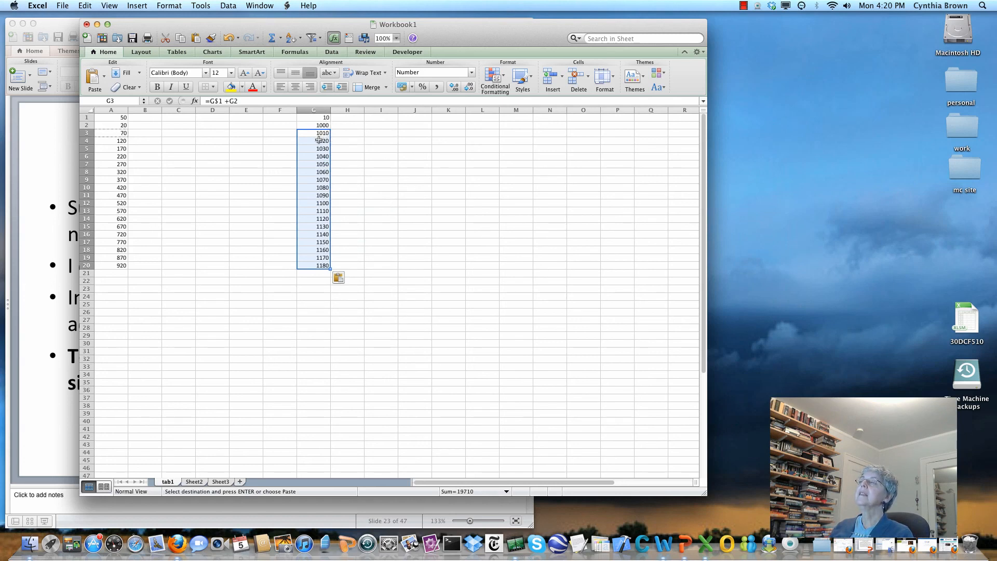
# Compare the pasted formula in G5 with the original in A3.
pyautogui.click(313, 148)
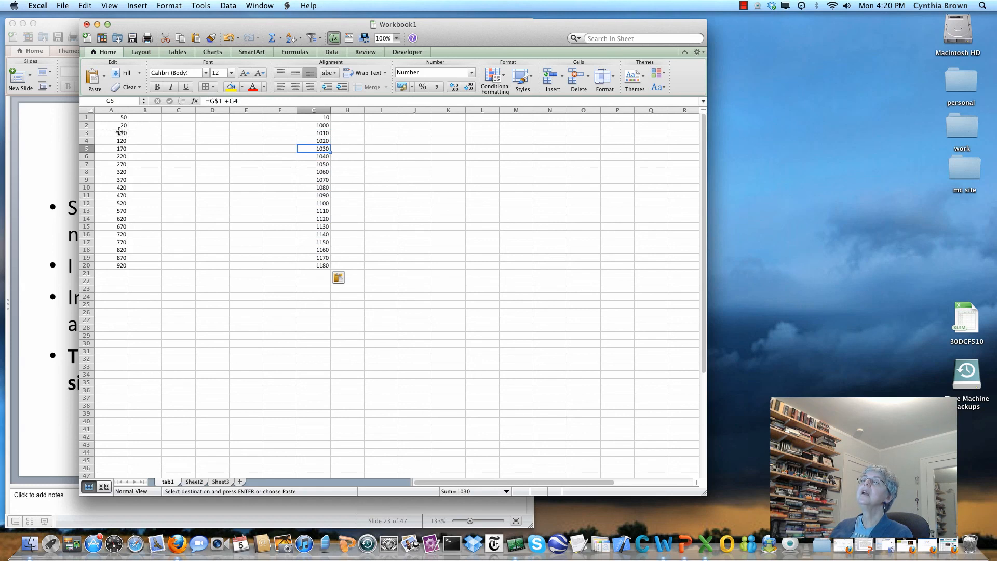
pyautogui.click(111, 132)
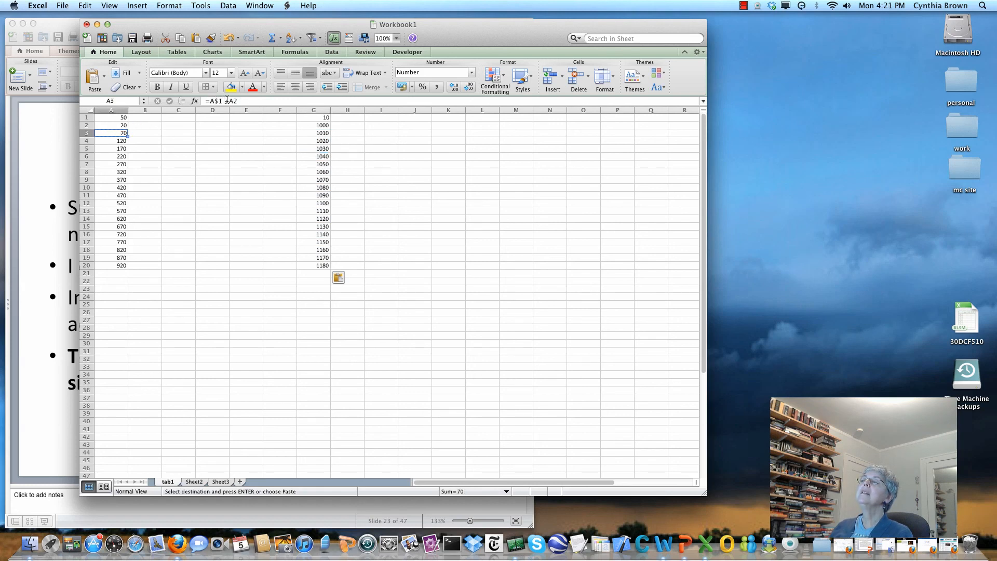